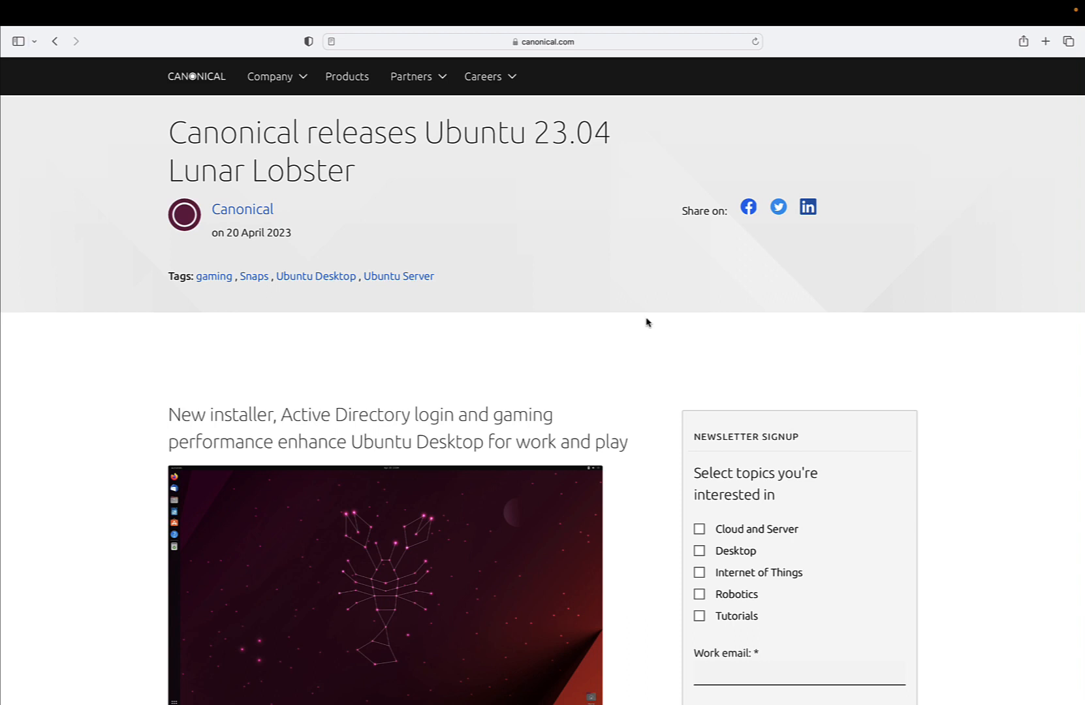
Scroll through the Ubuntu 23.04 release page down to More Resources.
scroll(down, 3)
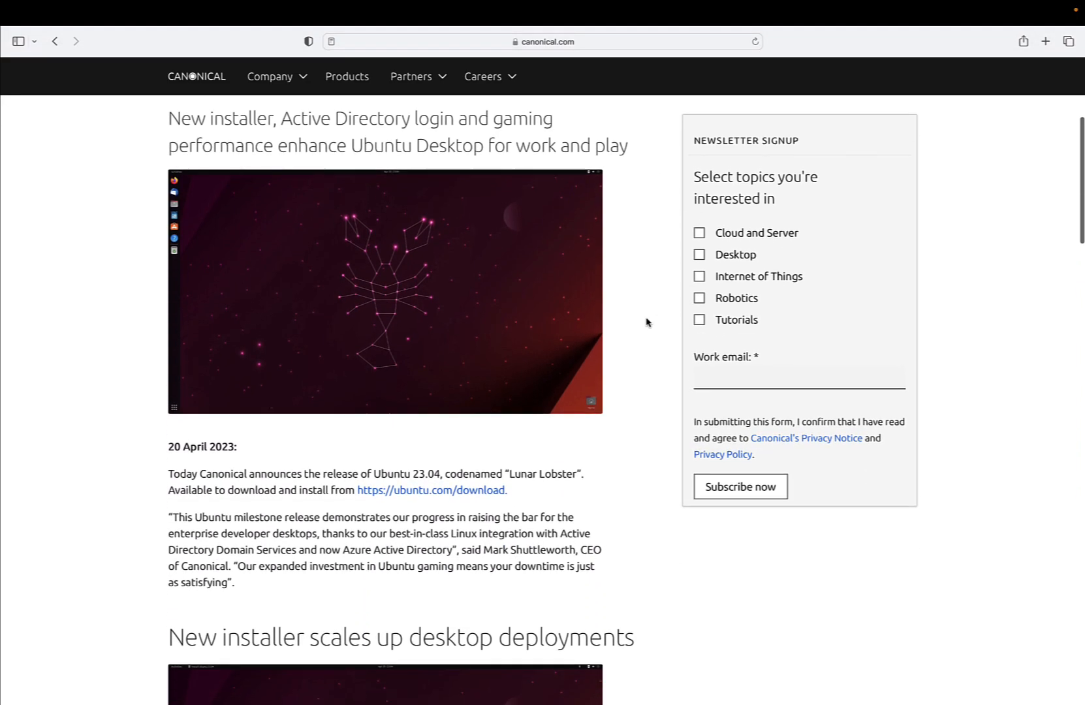
scroll(down, 3)
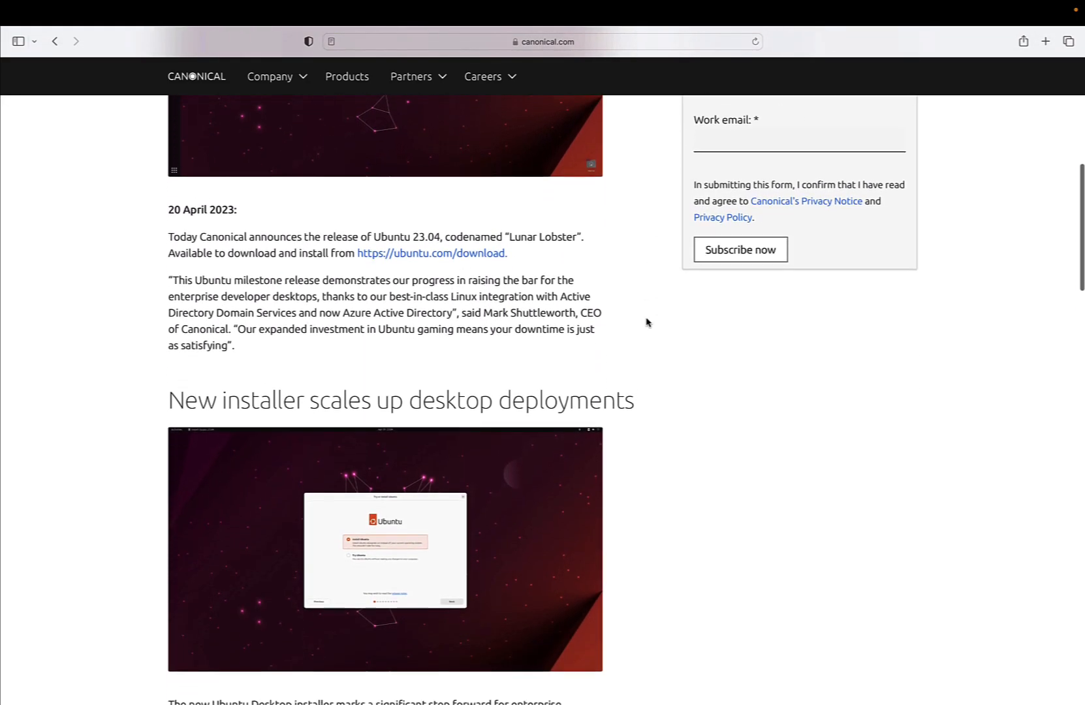
scroll(down, 3)
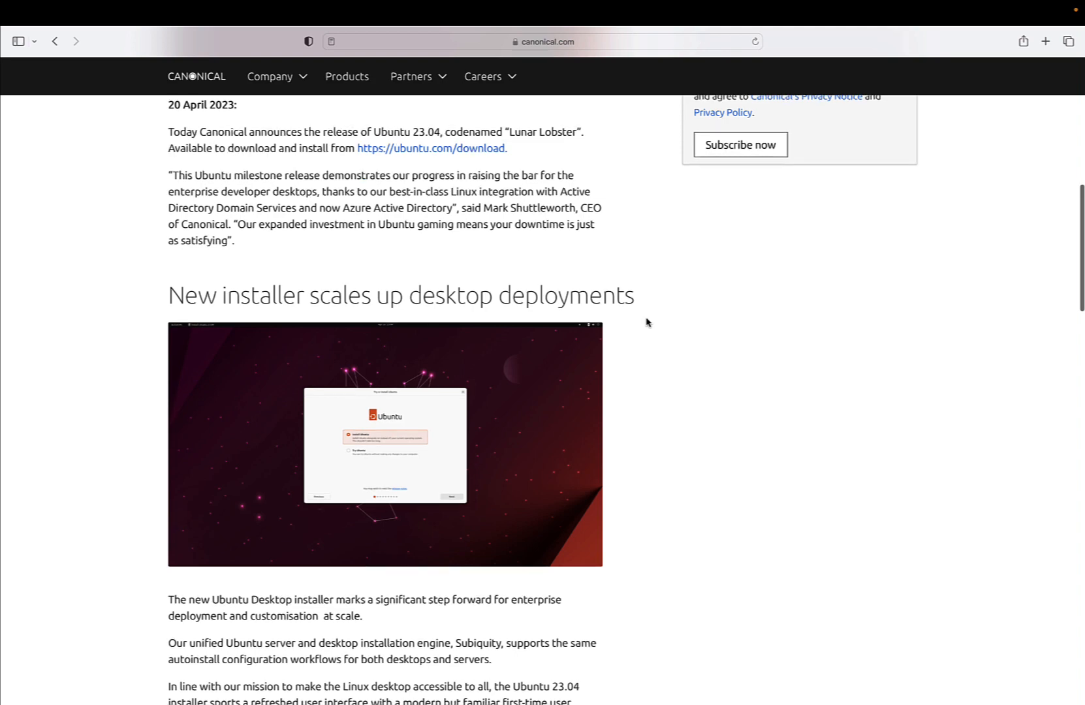
scroll(down, 3)
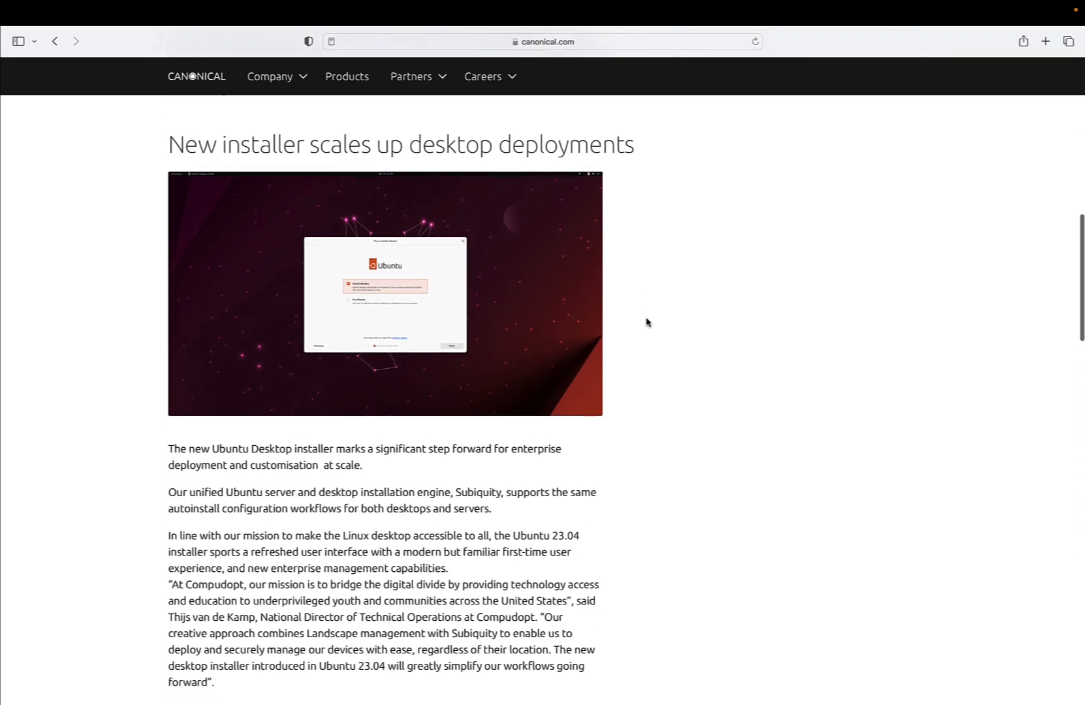
scroll(down, 3)
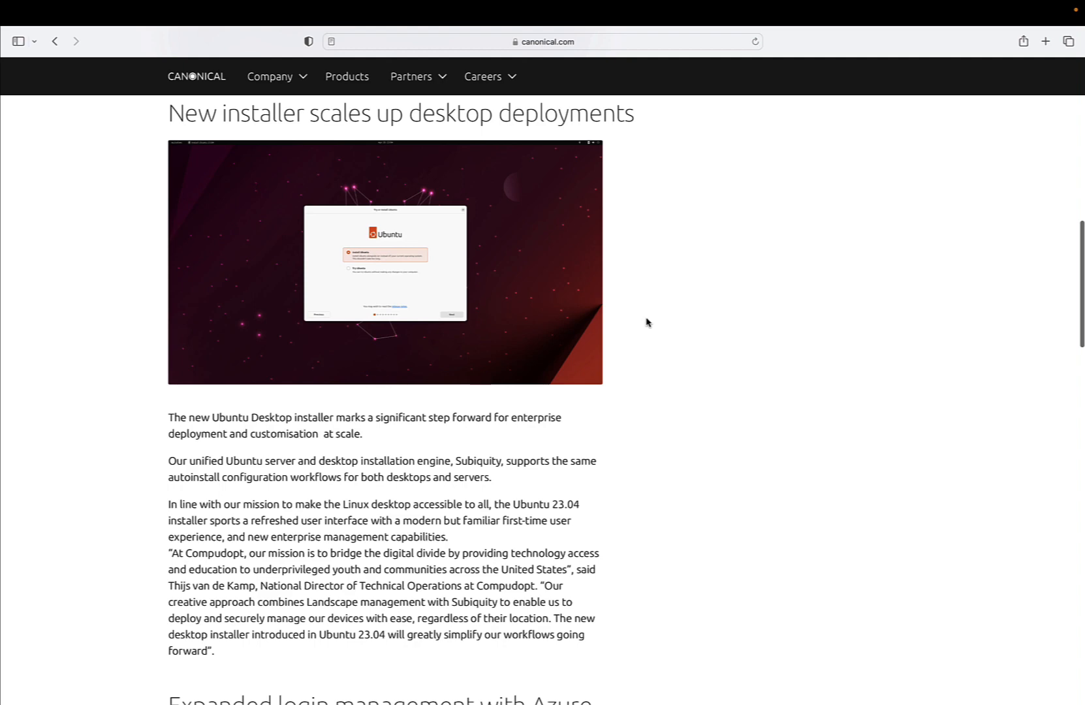
scroll(down, 3)
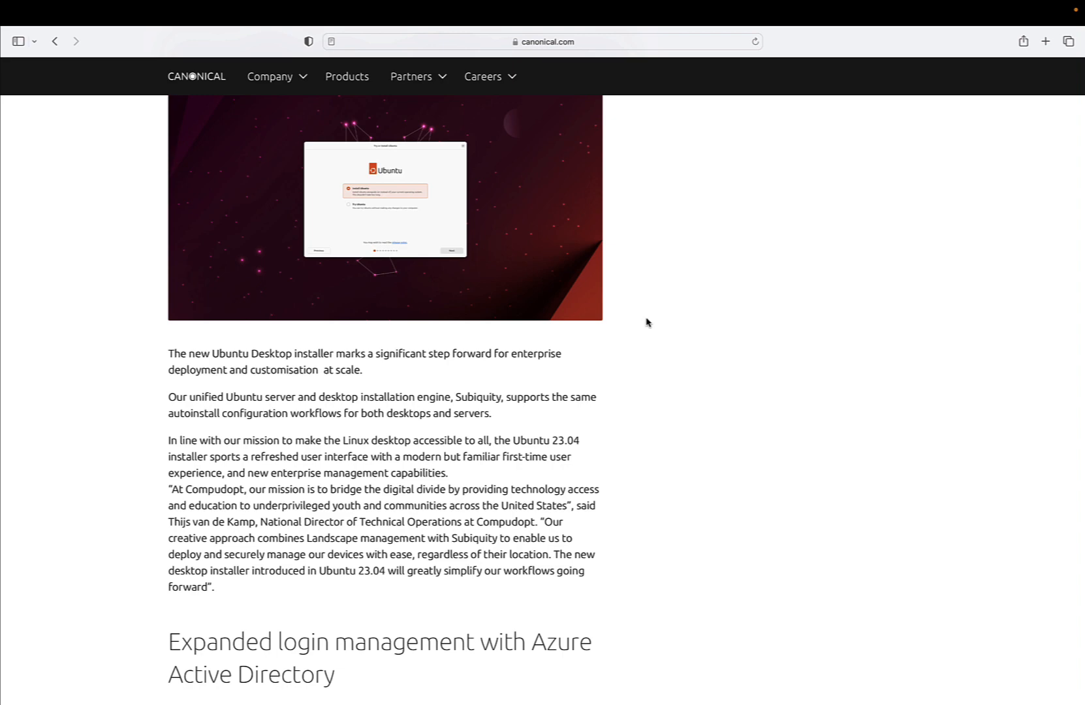
scroll(down, 3)
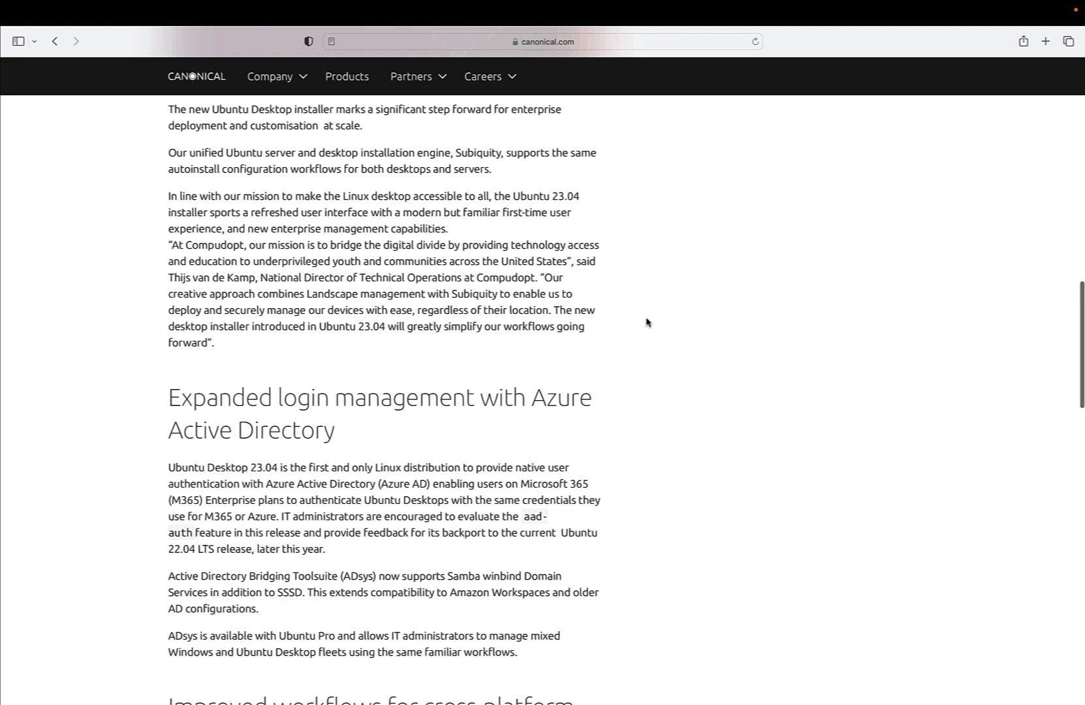
scroll(down, 3)
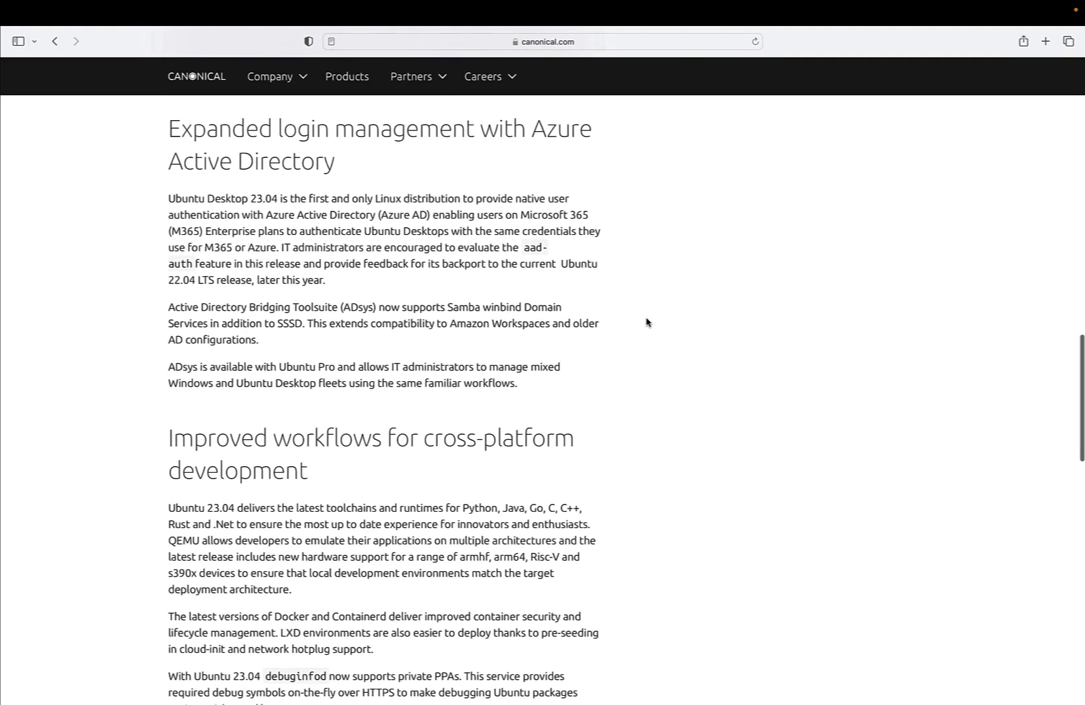
scroll(down, 3)
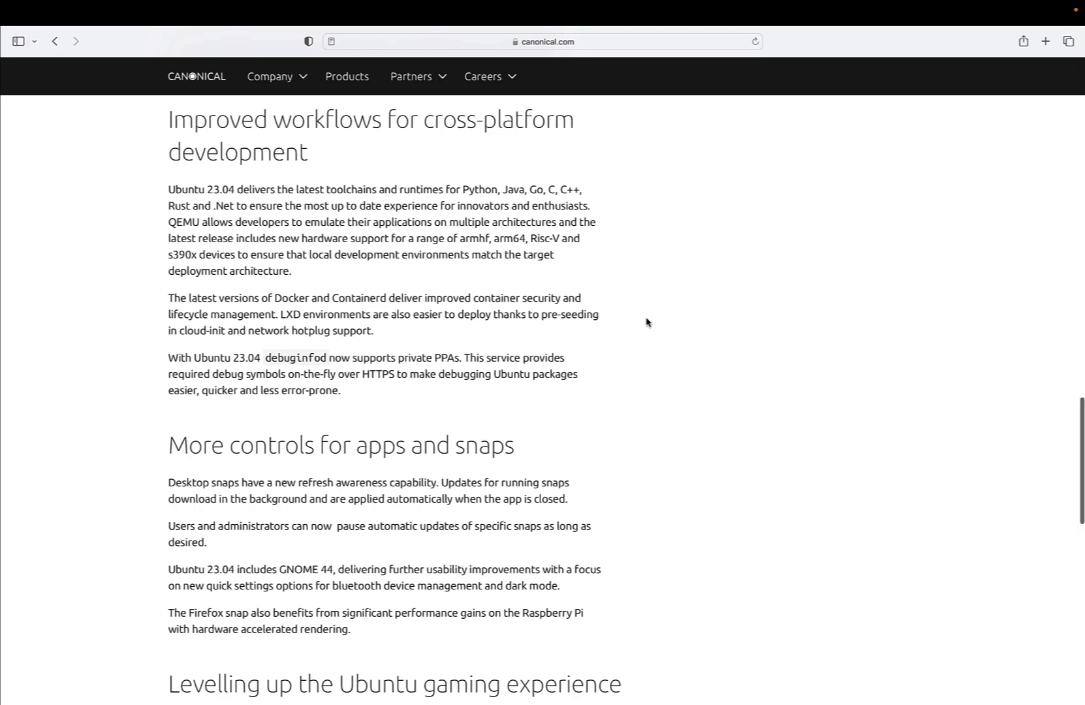
scroll(down, 3)
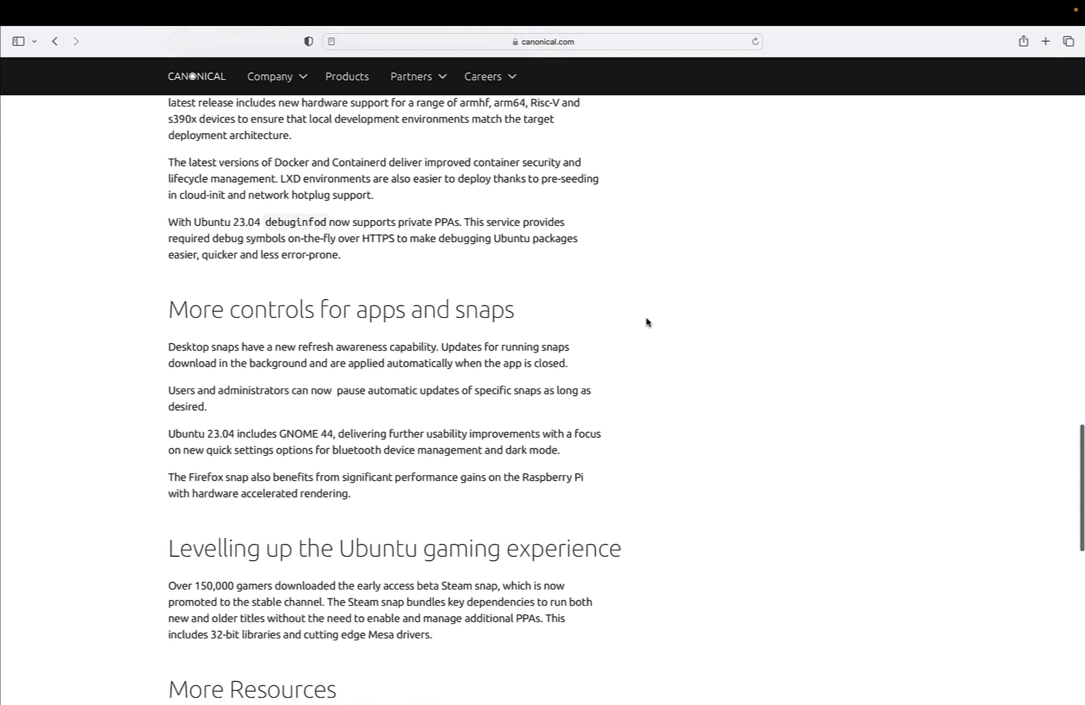
scroll(up, 3)
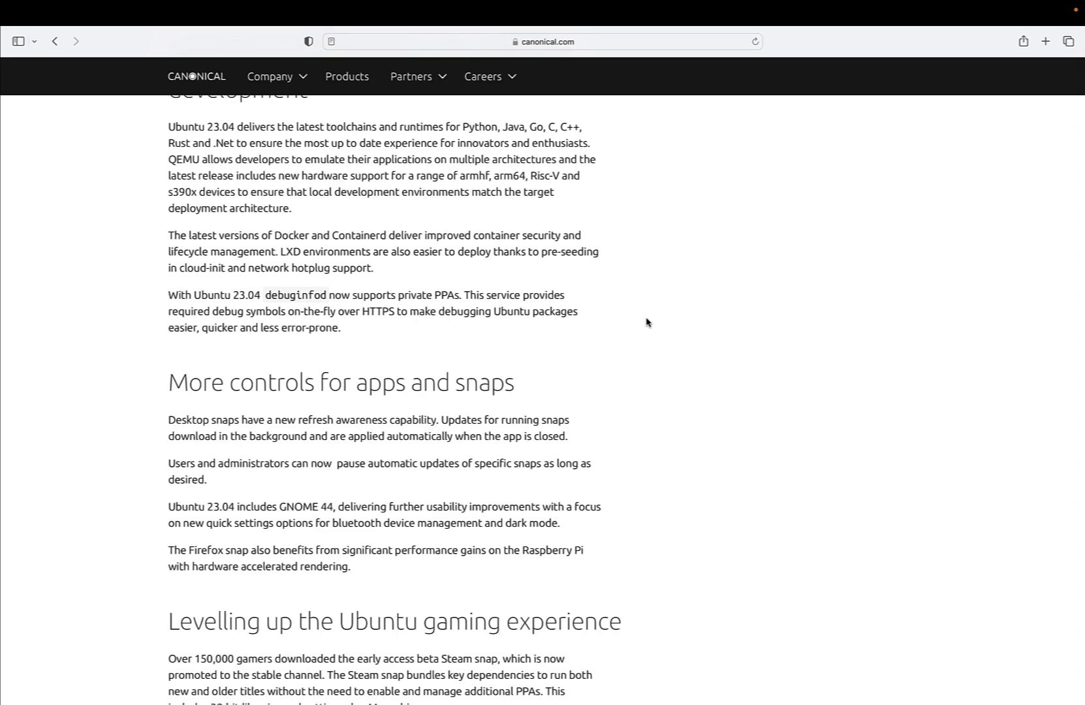
scroll(down, 3)
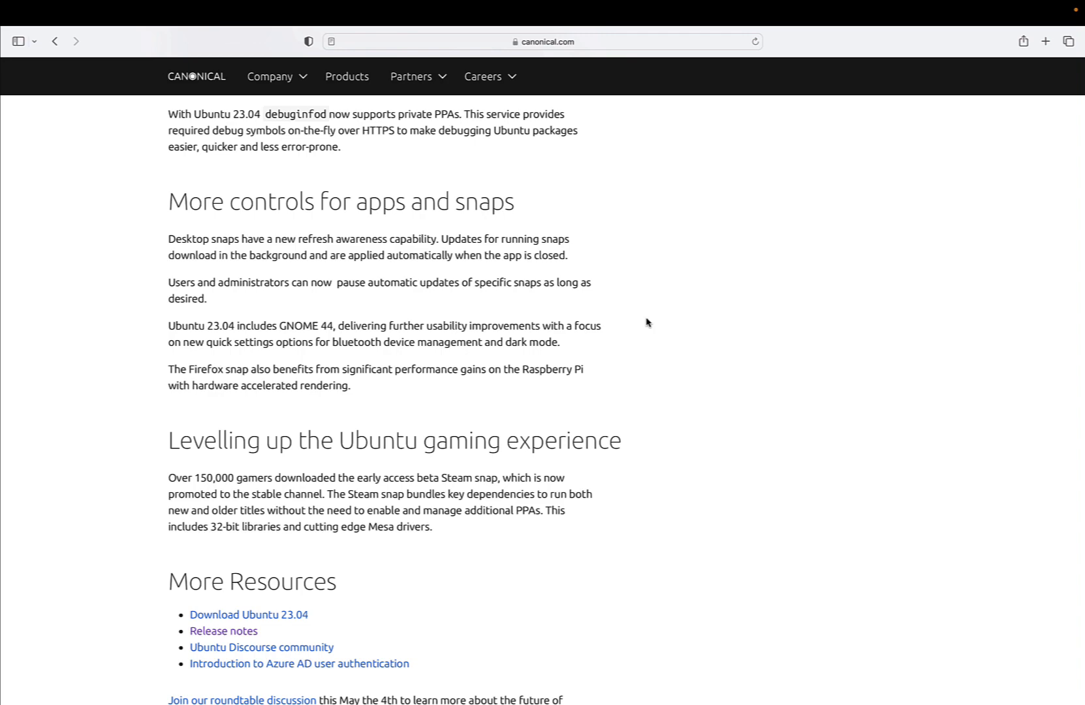
Follow the 'Download Ubuntu 23.04' link and browse the releases.ubuntu.com file list.
click(248, 614)
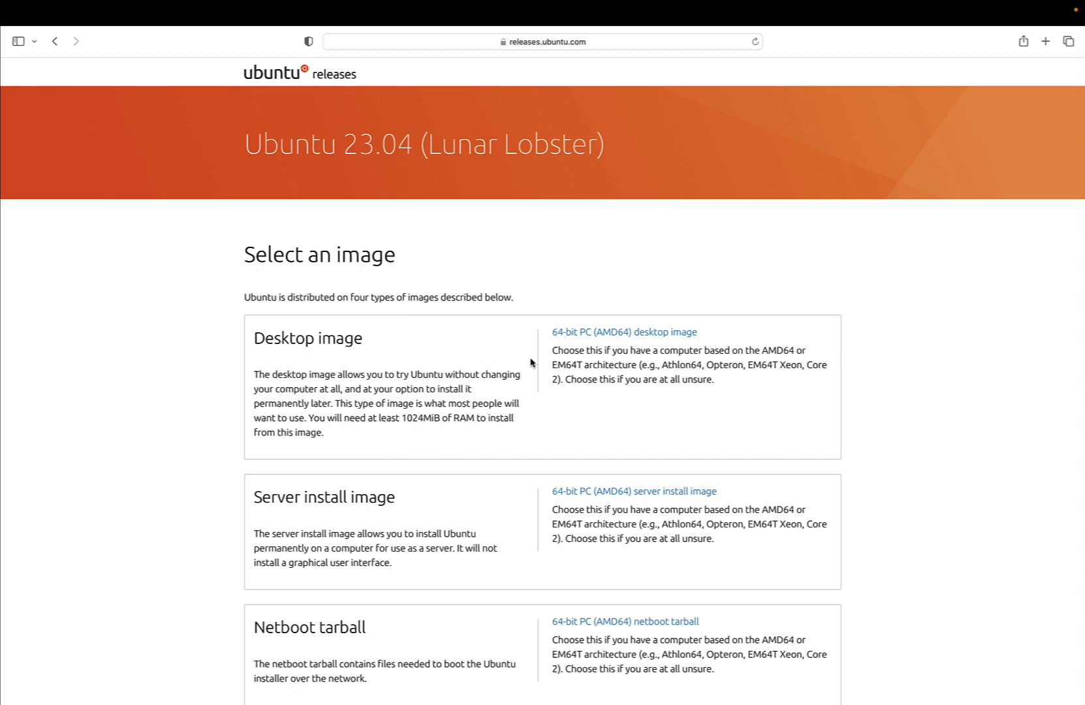
scroll(down, 3)
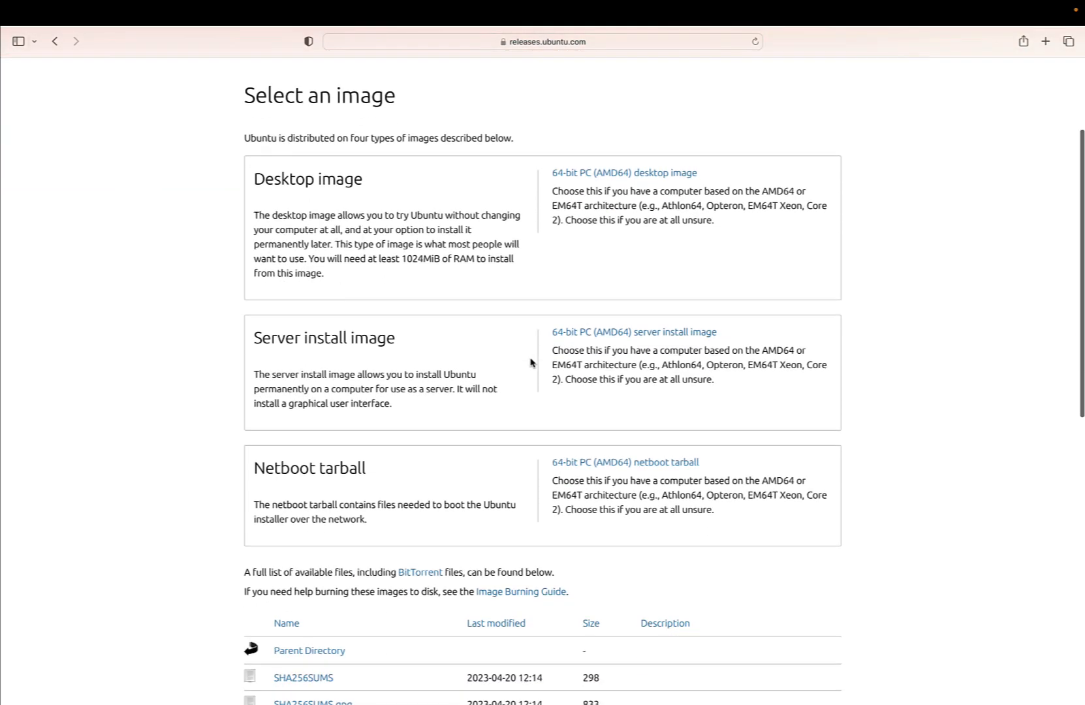
scroll(down, 3)
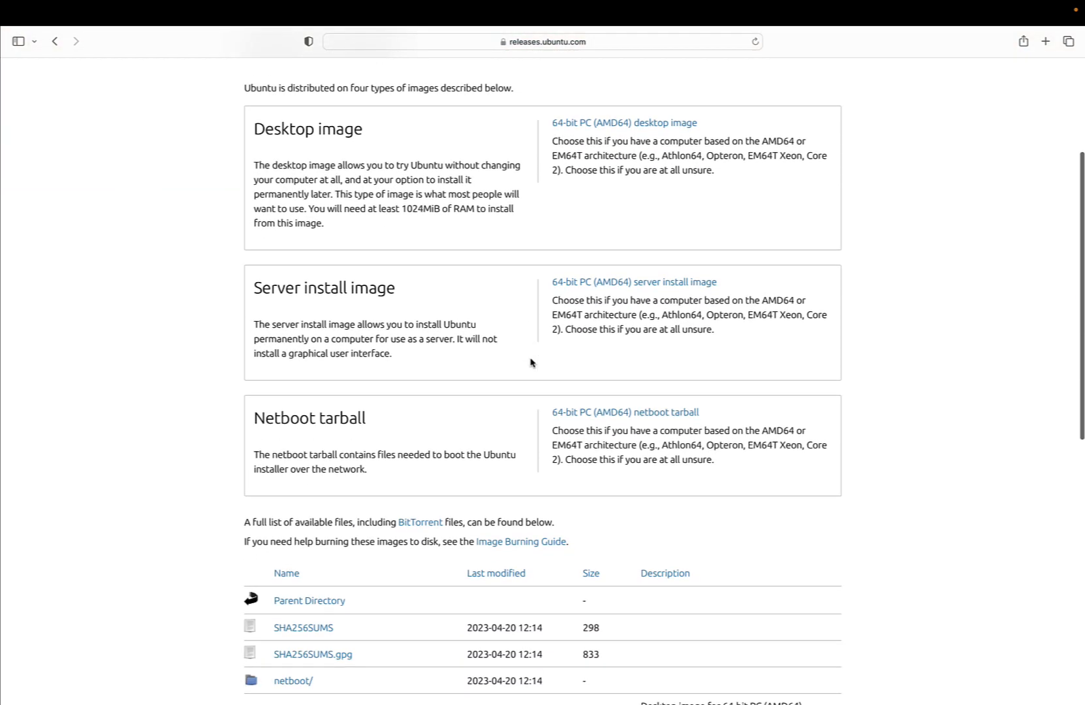
scroll(down, 3)
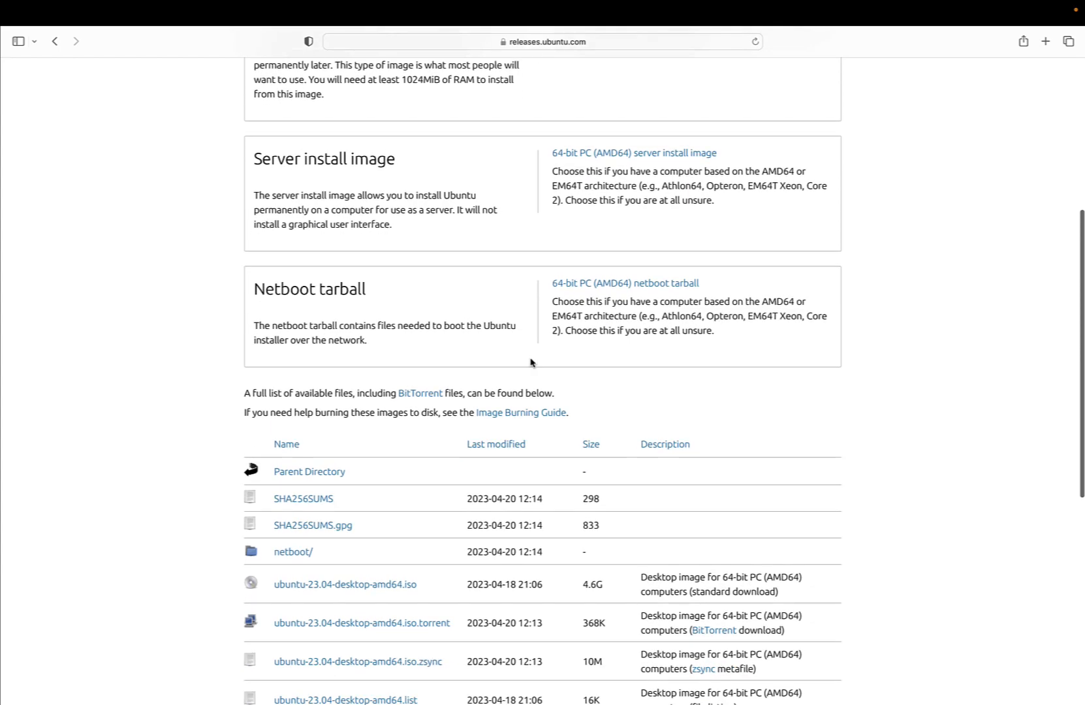
scroll(down, 3)
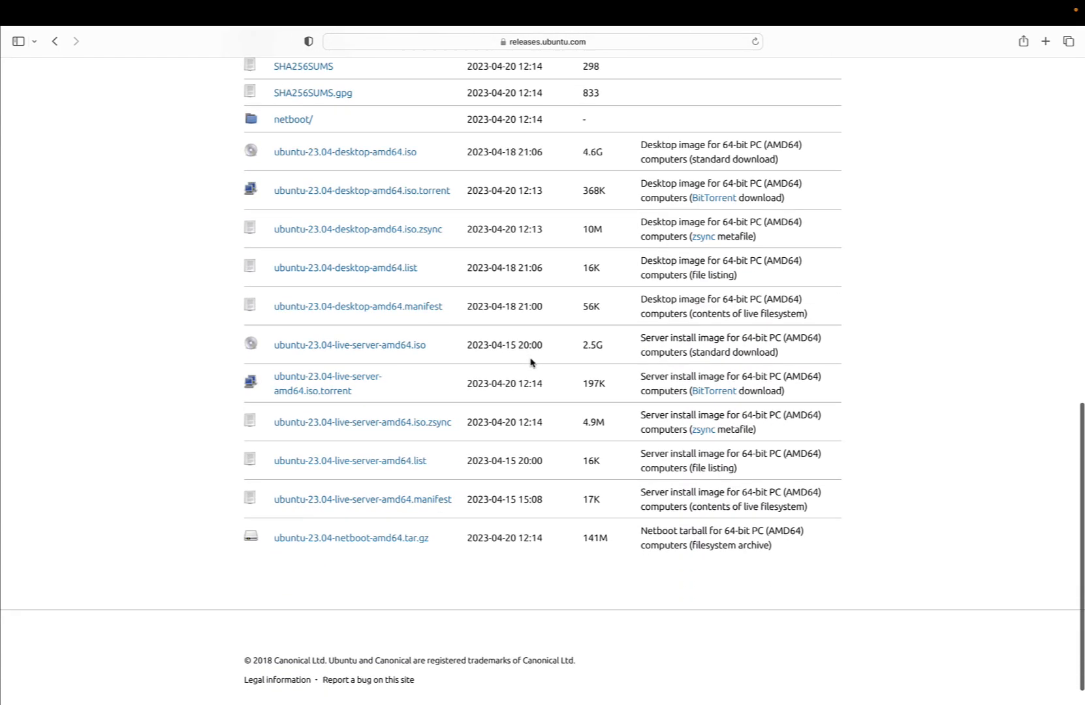
scroll(up, 3)
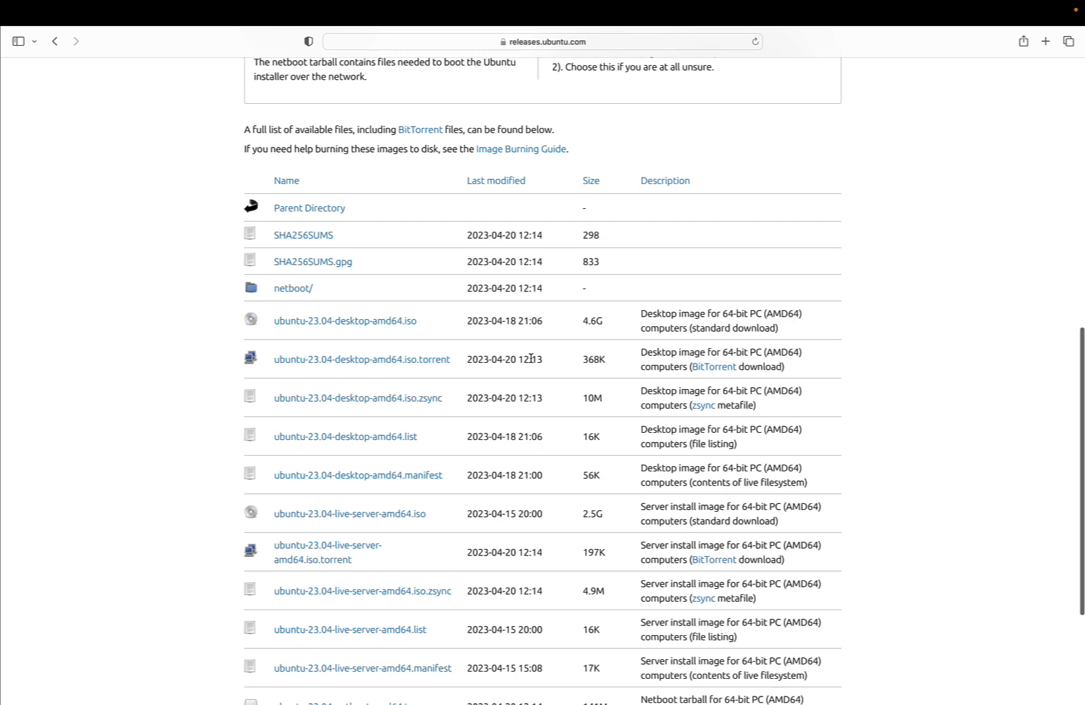
scroll(up, 3)
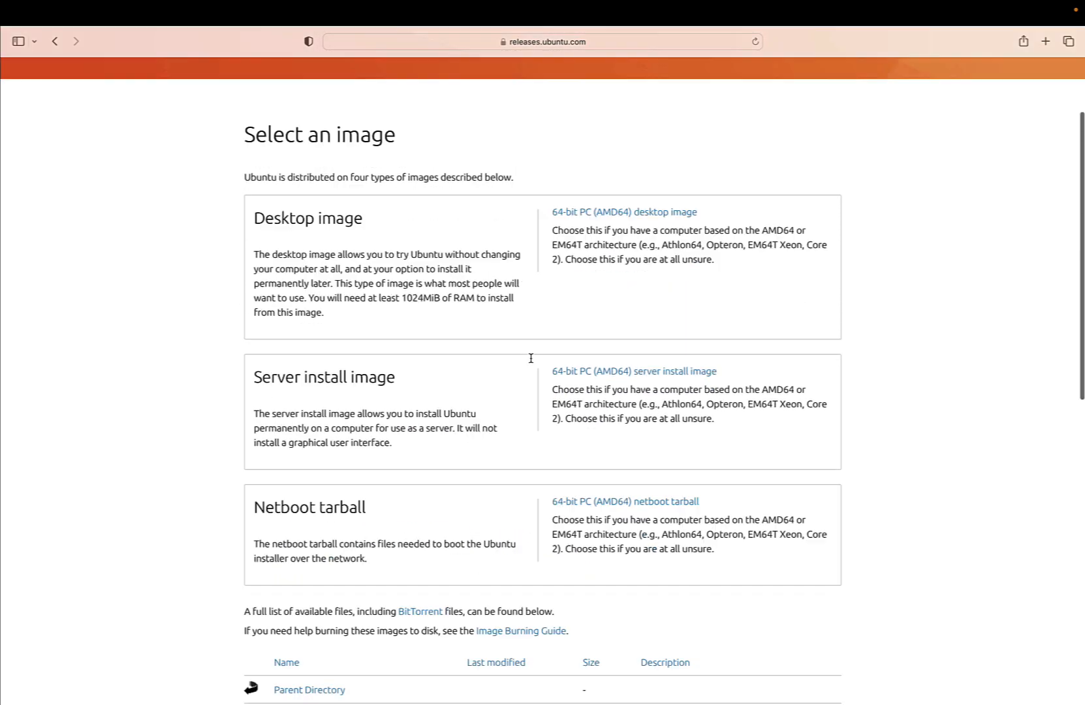
scroll(up, 3)
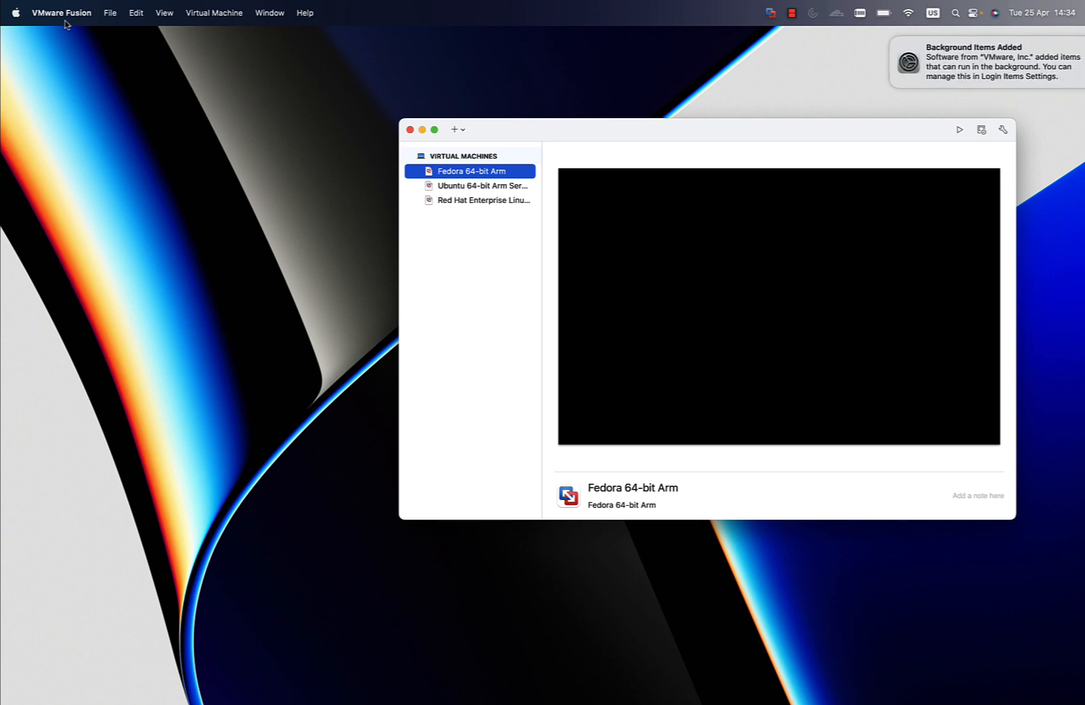
mouse_move(110, 12)
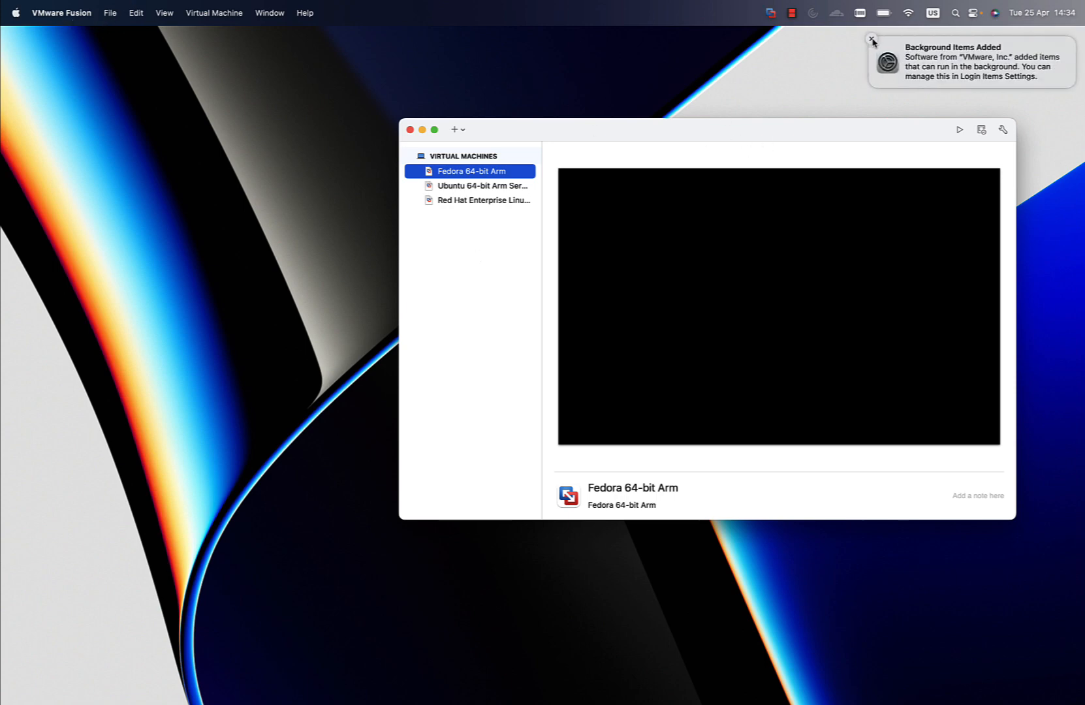
Choose File > New… to open the new virtual machine wizard.
click(109, 12)
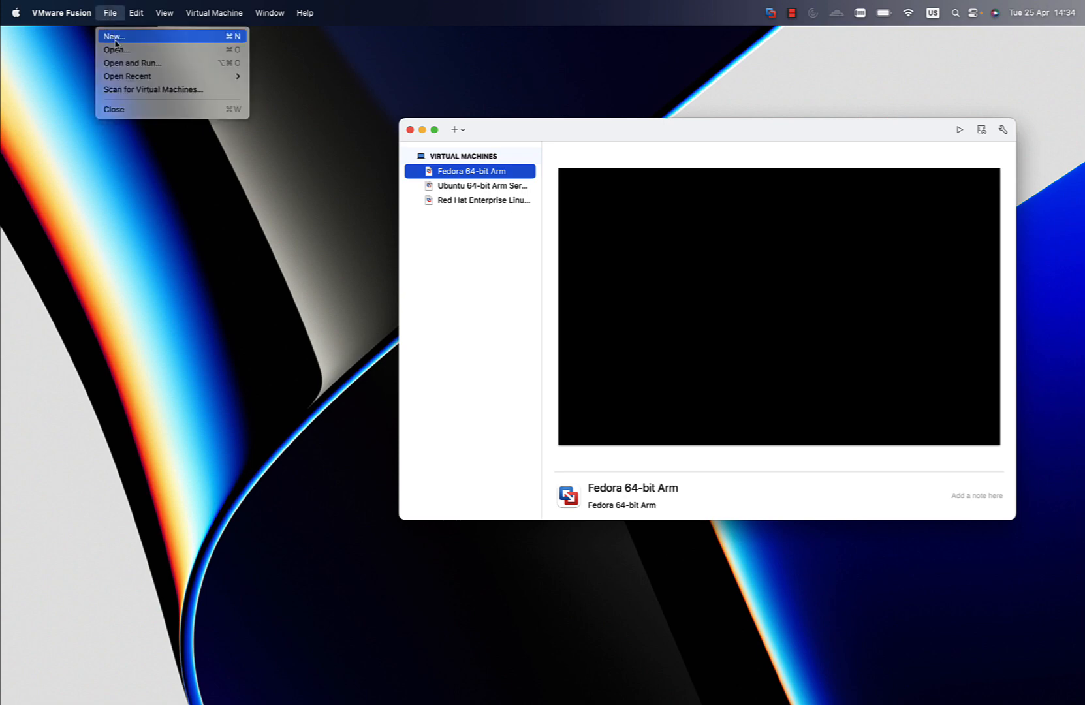
click(113, 36)
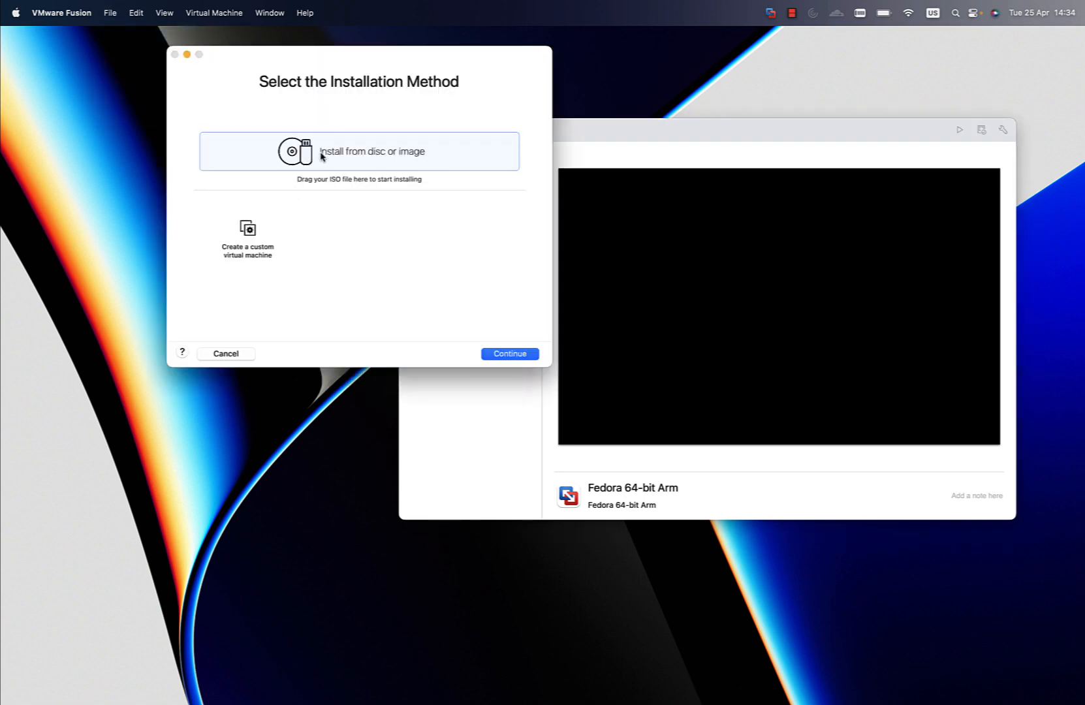
mouse_move(311, 160)
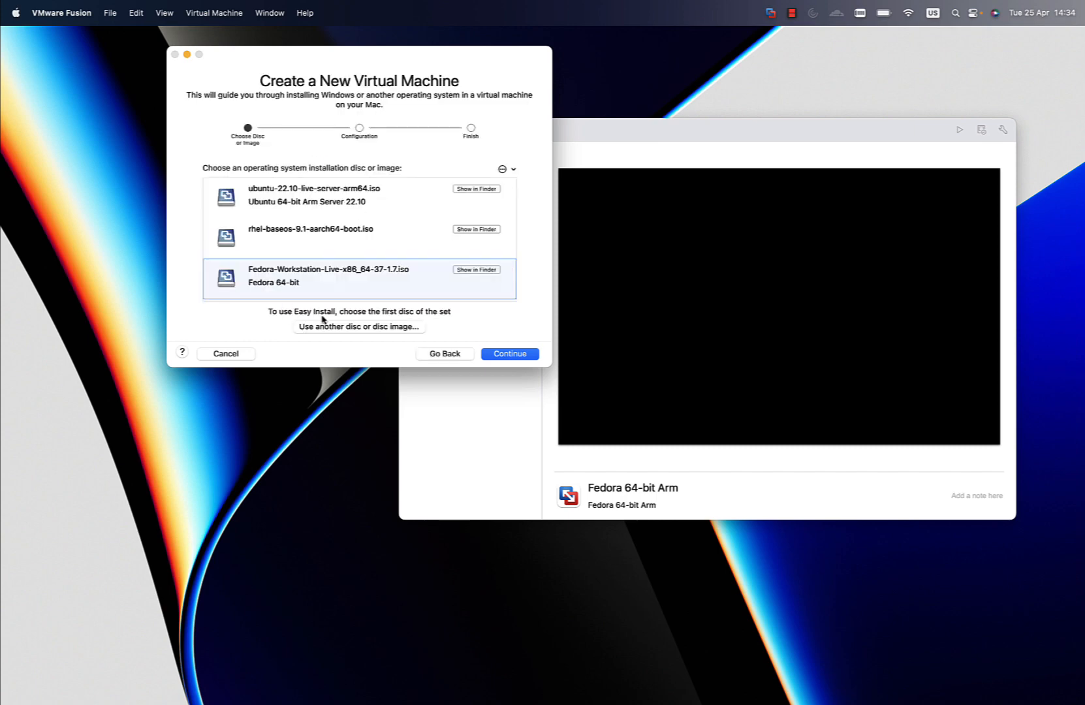
Use ubuntu-23.04-live-server-arm64.iso from Downloads as the install image and continue to the summary.
click(358, 326)
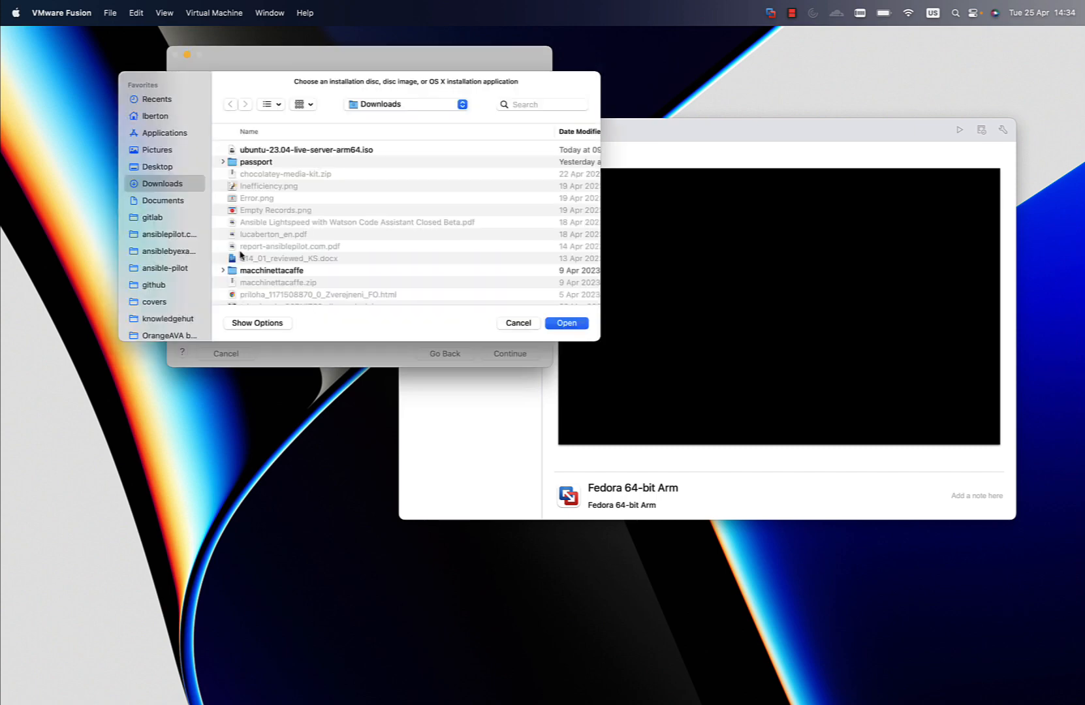
click(516, 323)
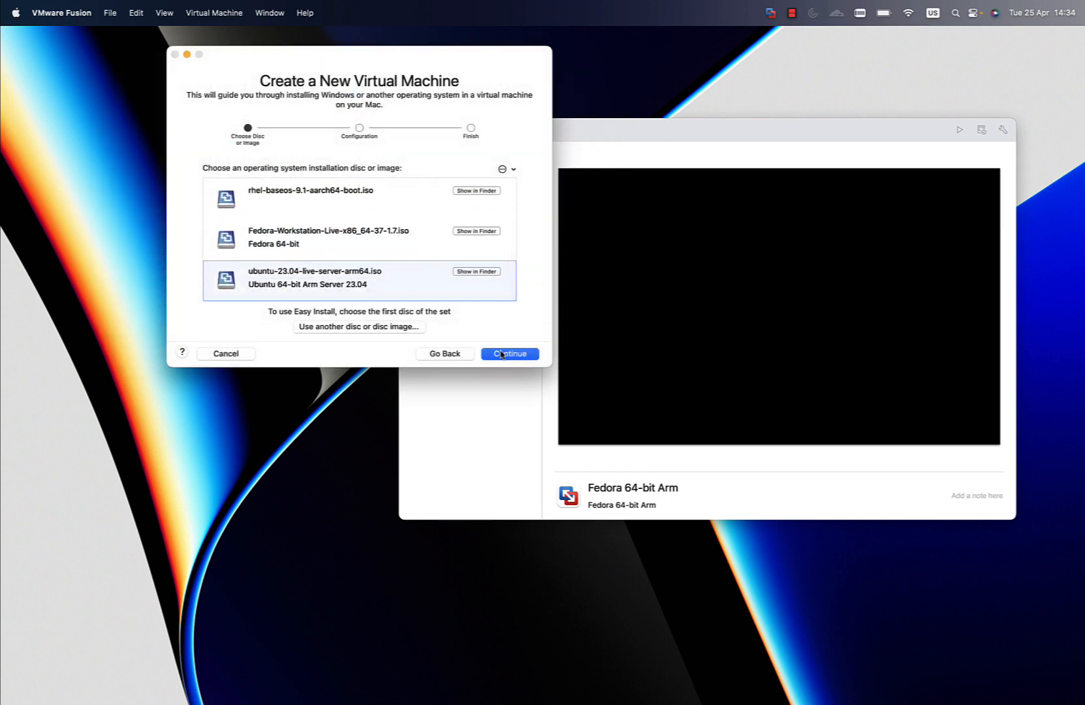
click(509, 354)
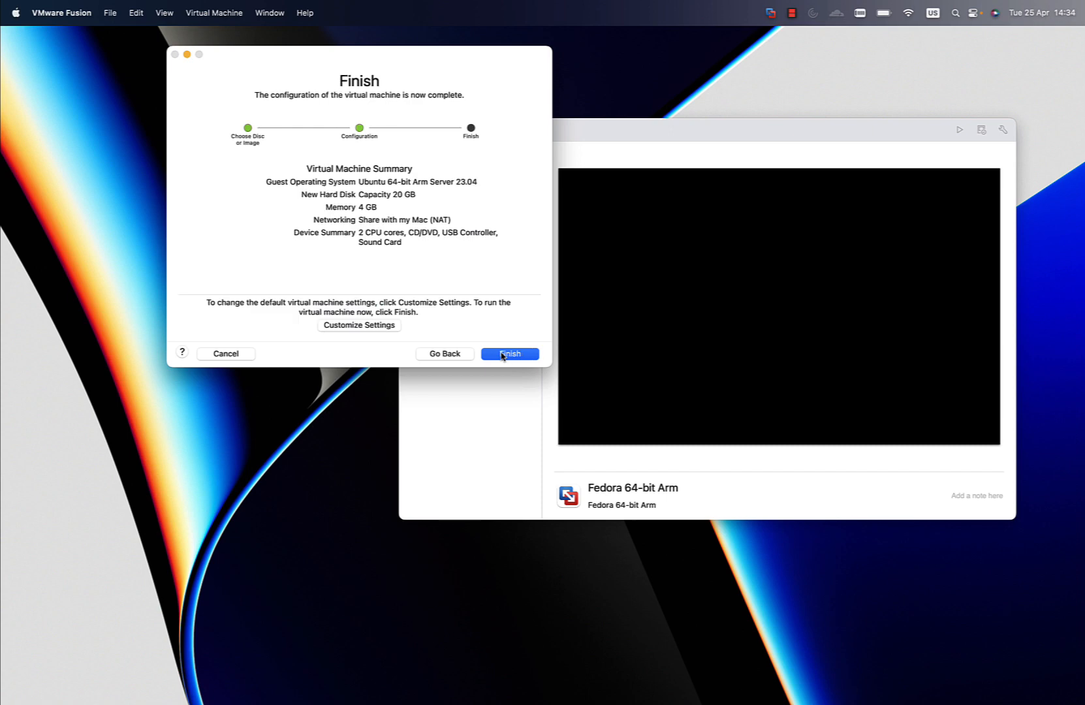
mouse_move(371, 328)
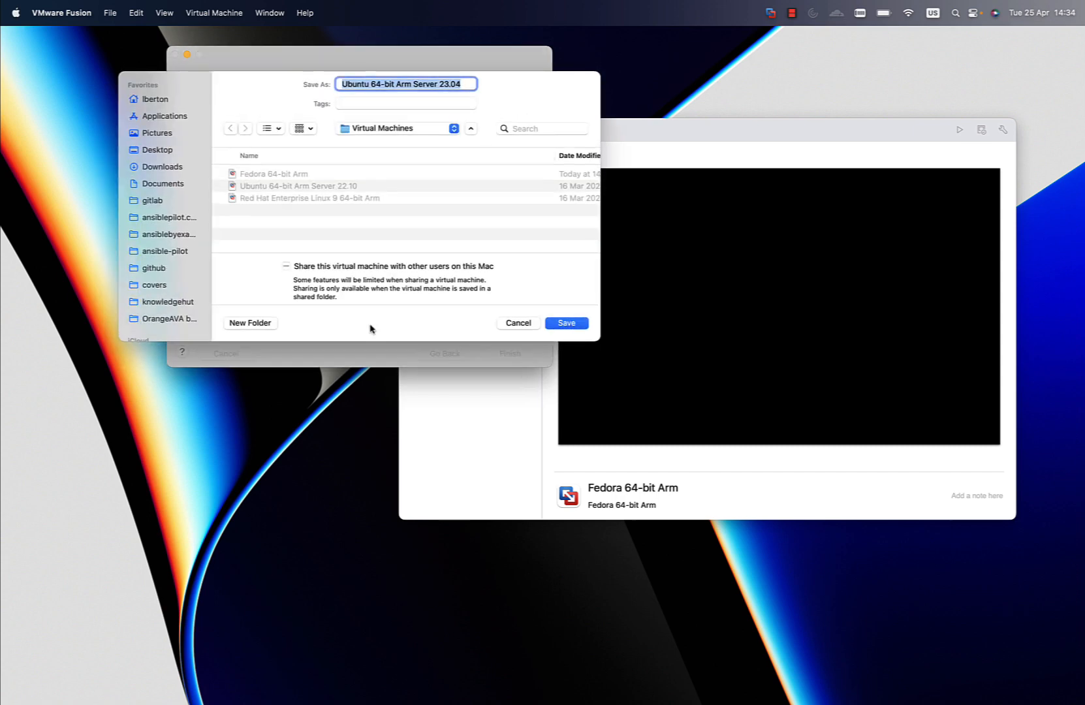
Save the machine as Ubuntu 64-bit Arm Server 23.04 and give it 4 processor cores.
click(565, 323)
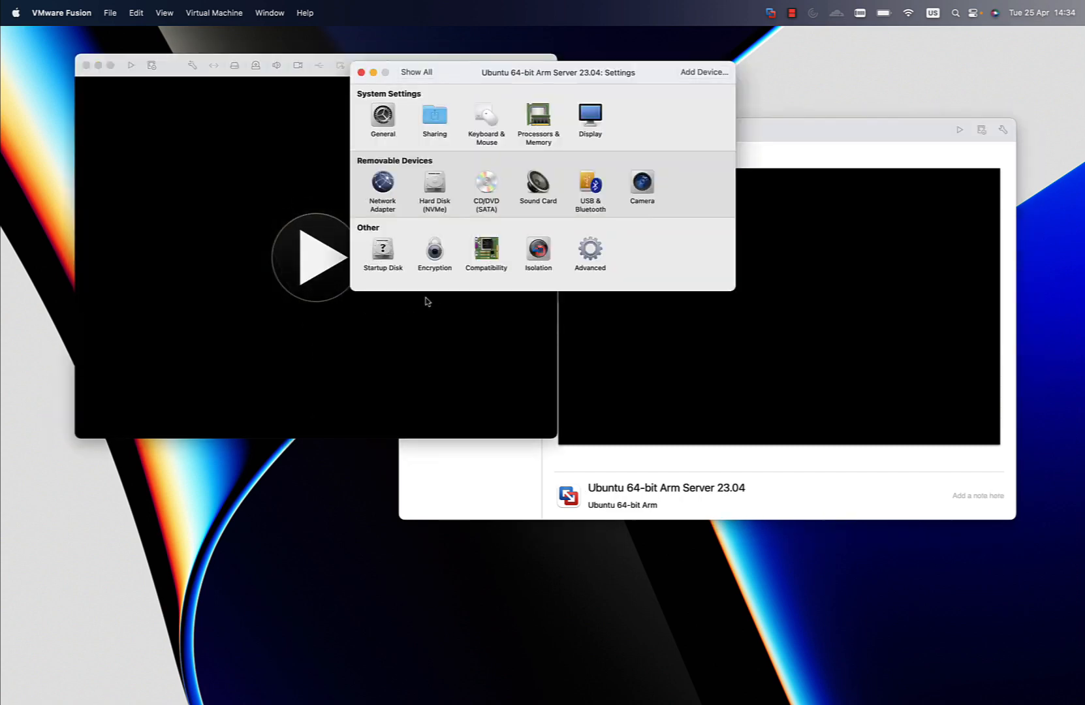
click(537, 118)
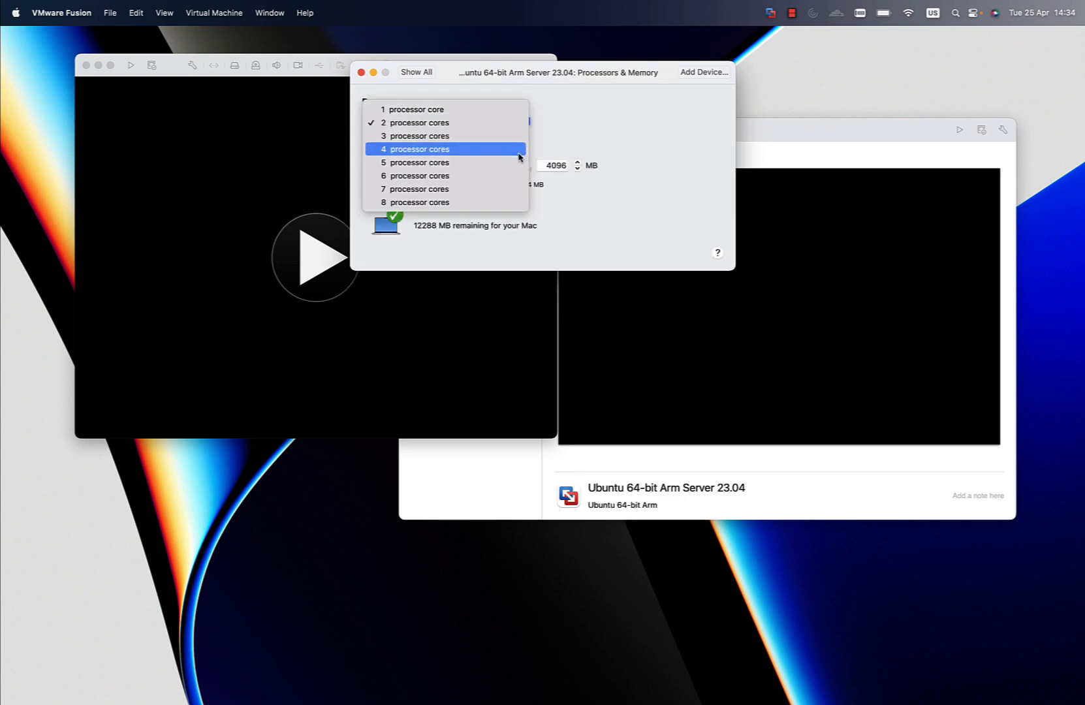
click(415, 149)
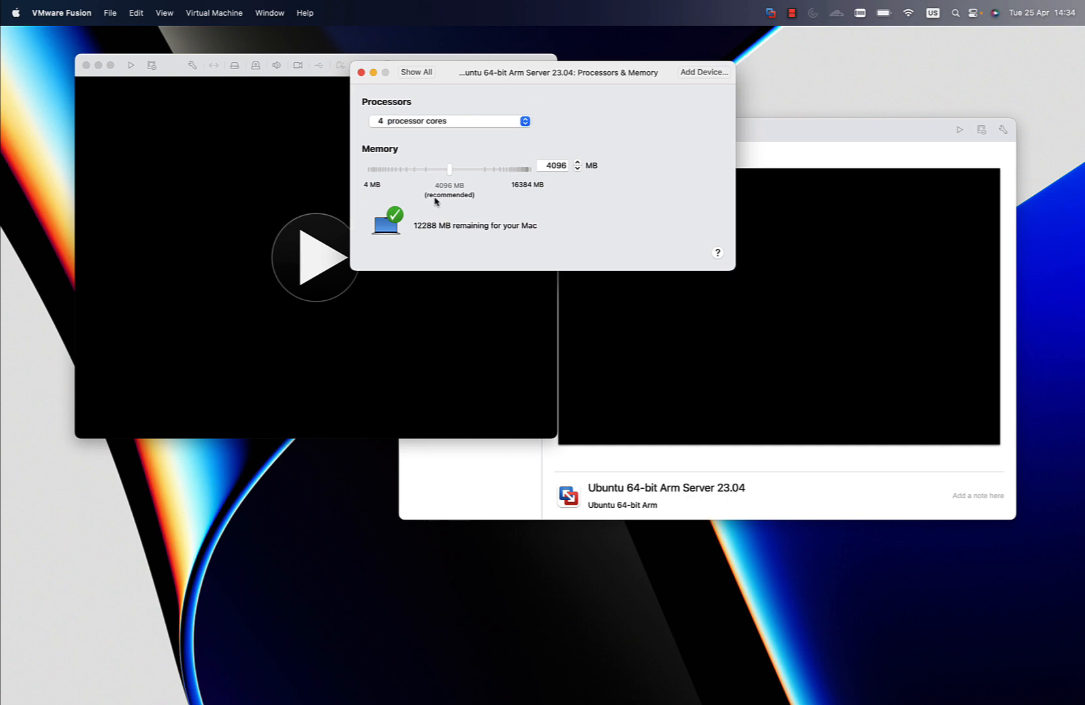
click(415, 71)
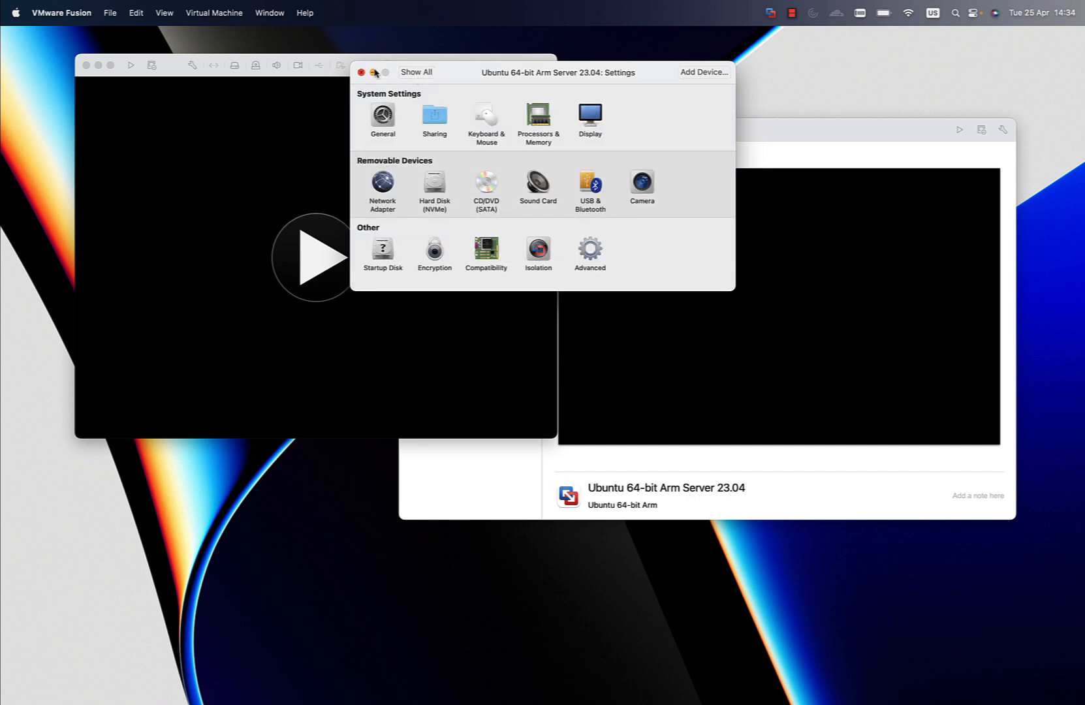
click(361, 71)
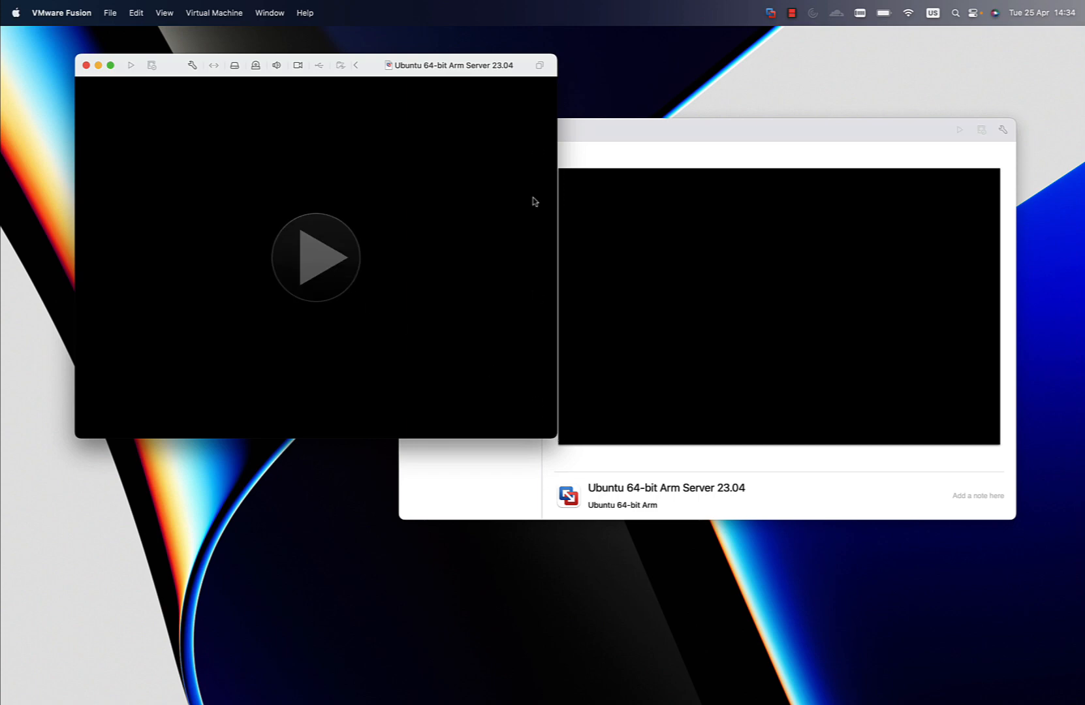
Power on the new virtual machine and wait for the Ubuntu installer to load.
click(315, 256)
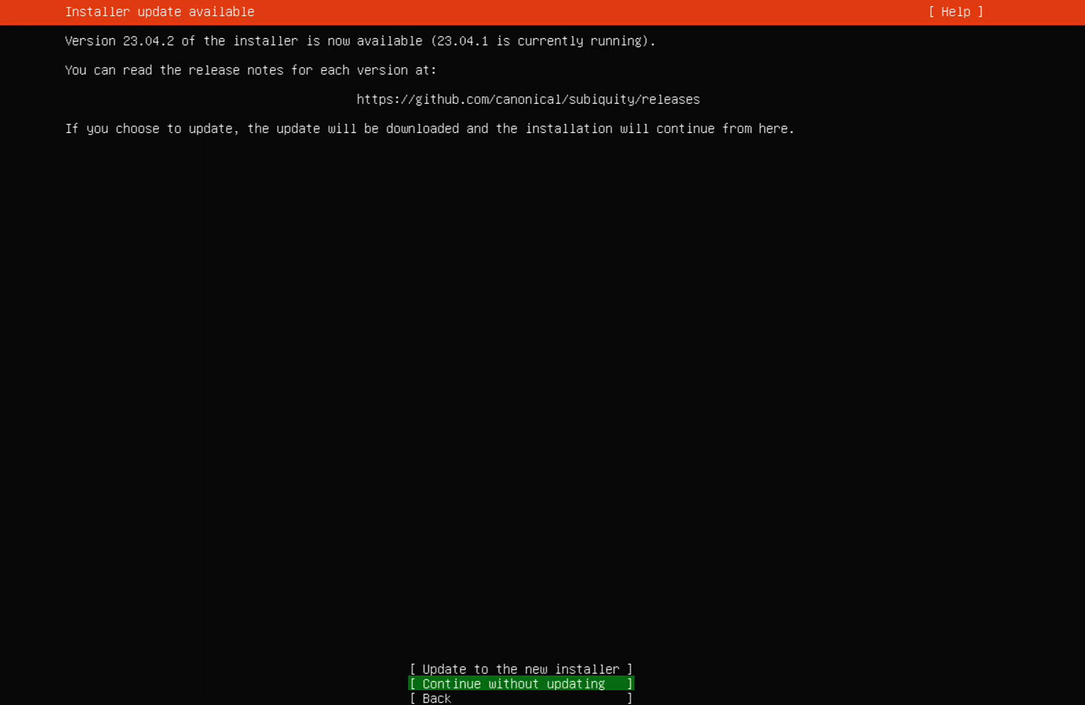
Skip the installer update; accept English (US) keyboard, default network, no proxy, gb.ports.ubuntu.com mirror.
click(518, 668)
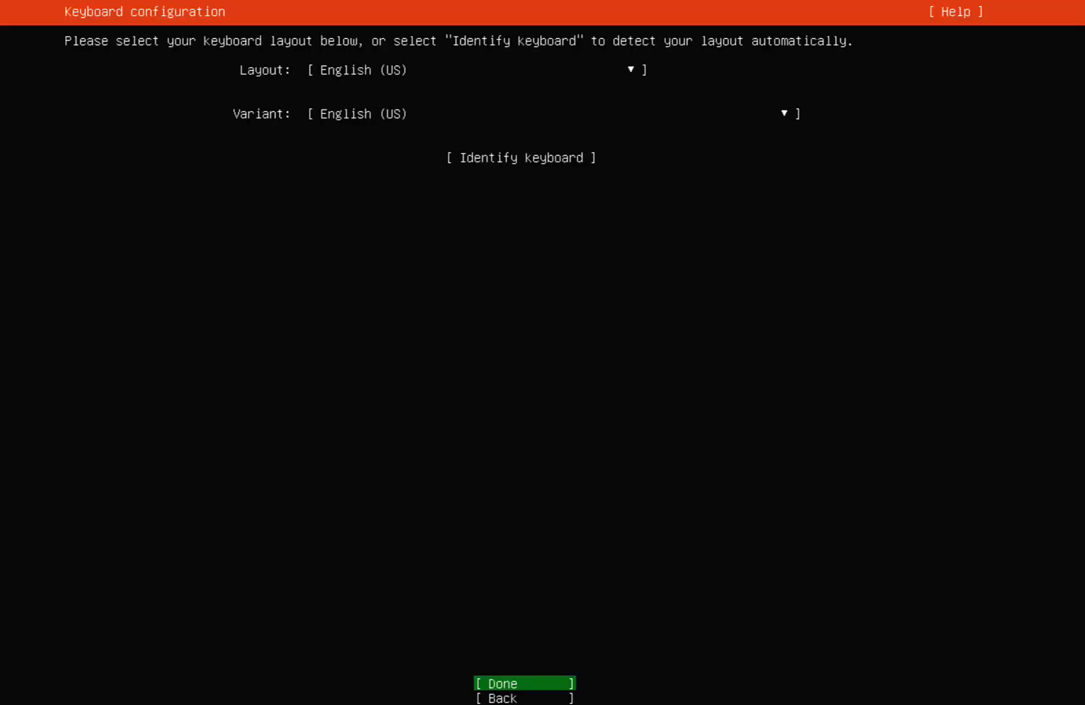
click(523, 683)
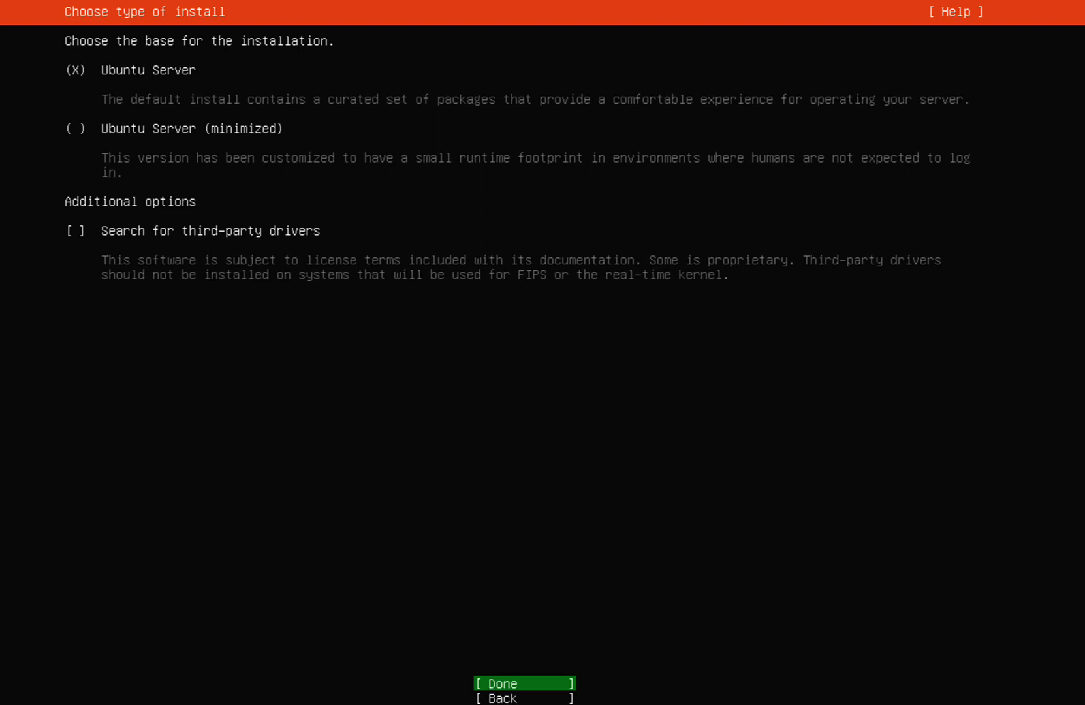
click(523, 683)
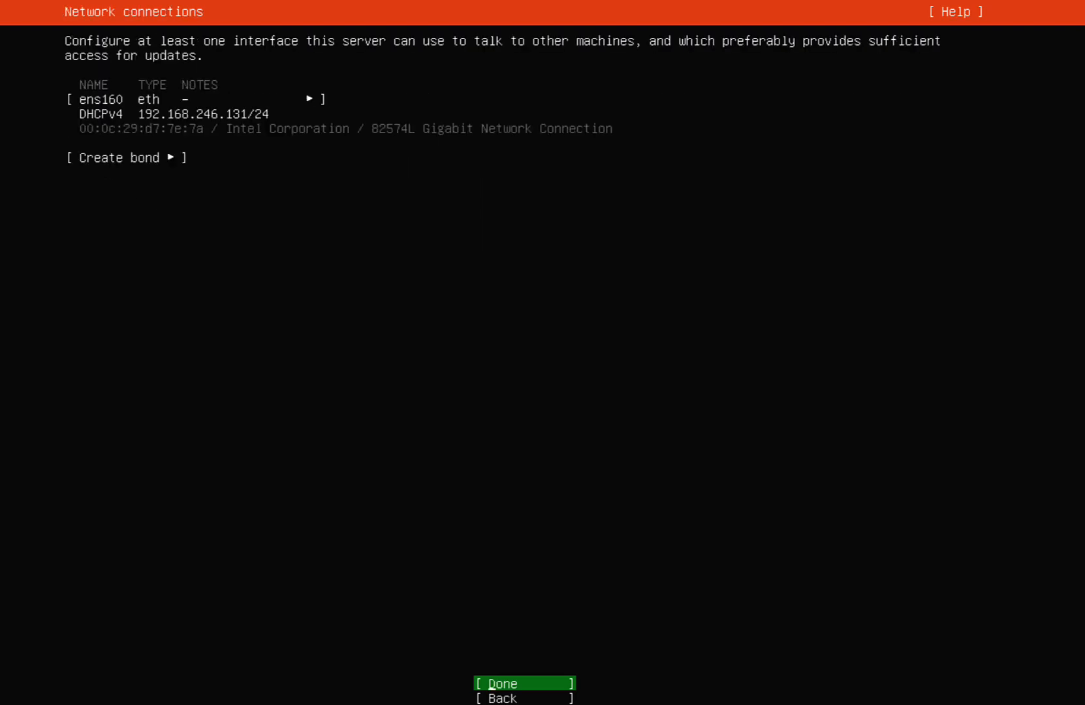
click(524, 684)
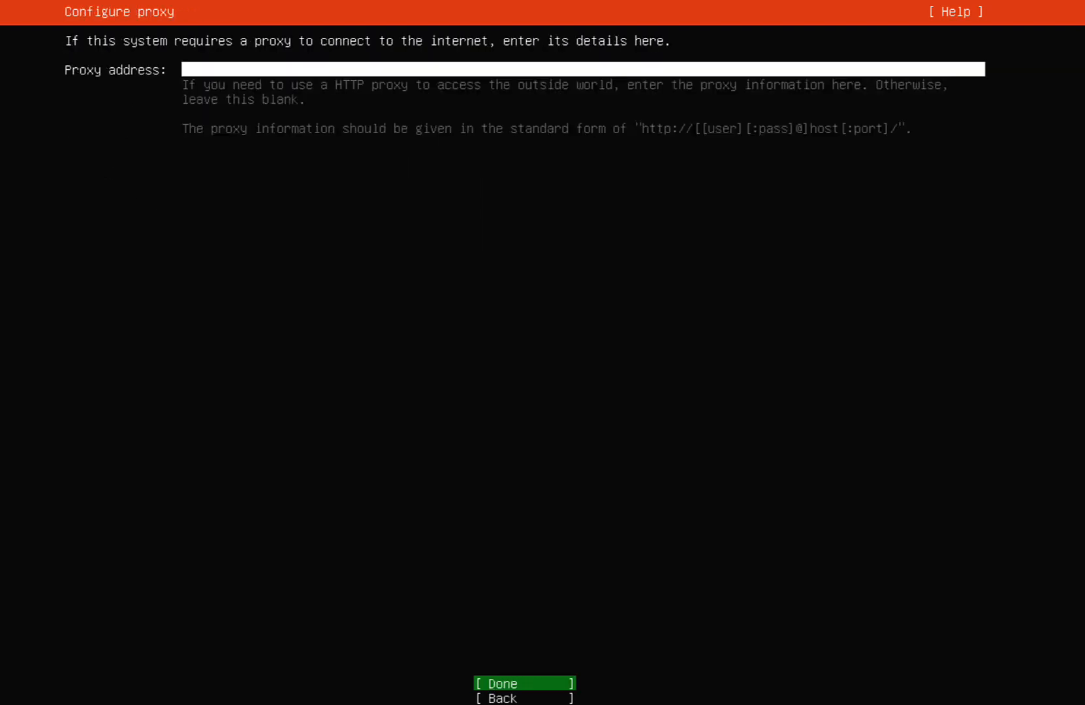
click(523, 684)
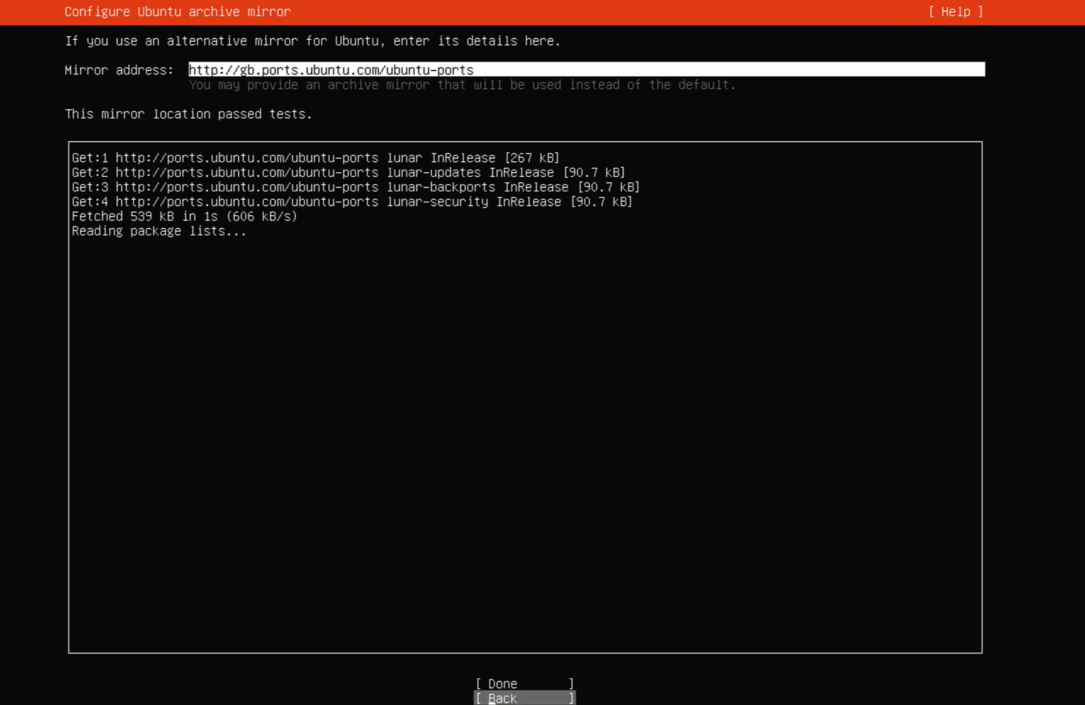
key(Up)
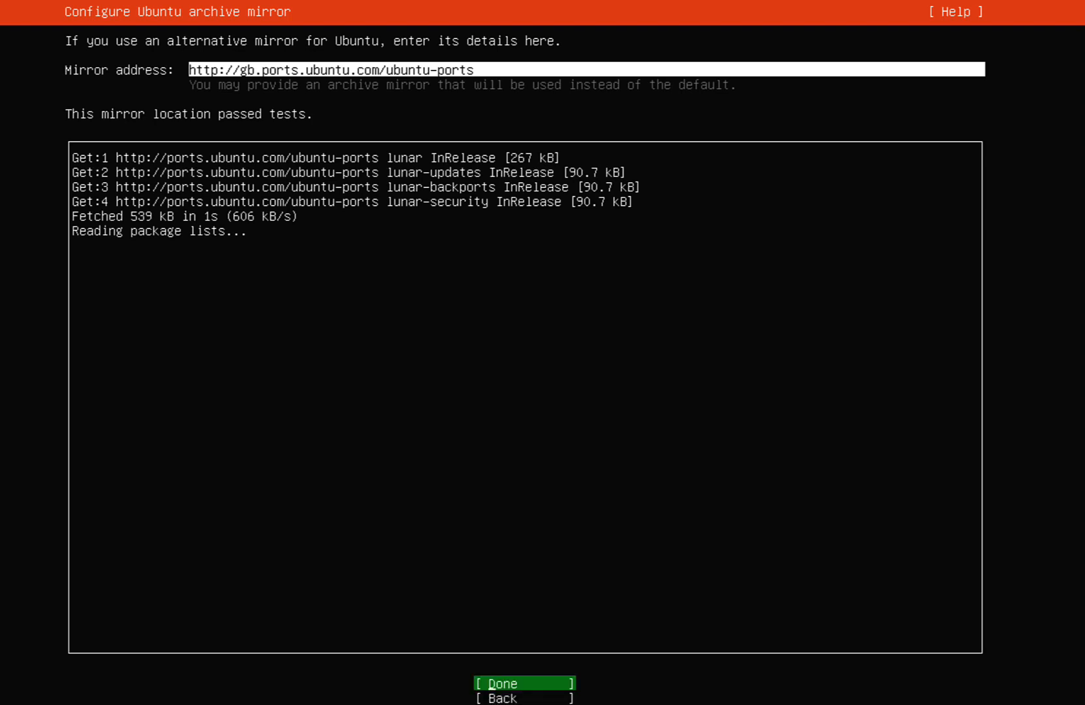
click(523, 684)
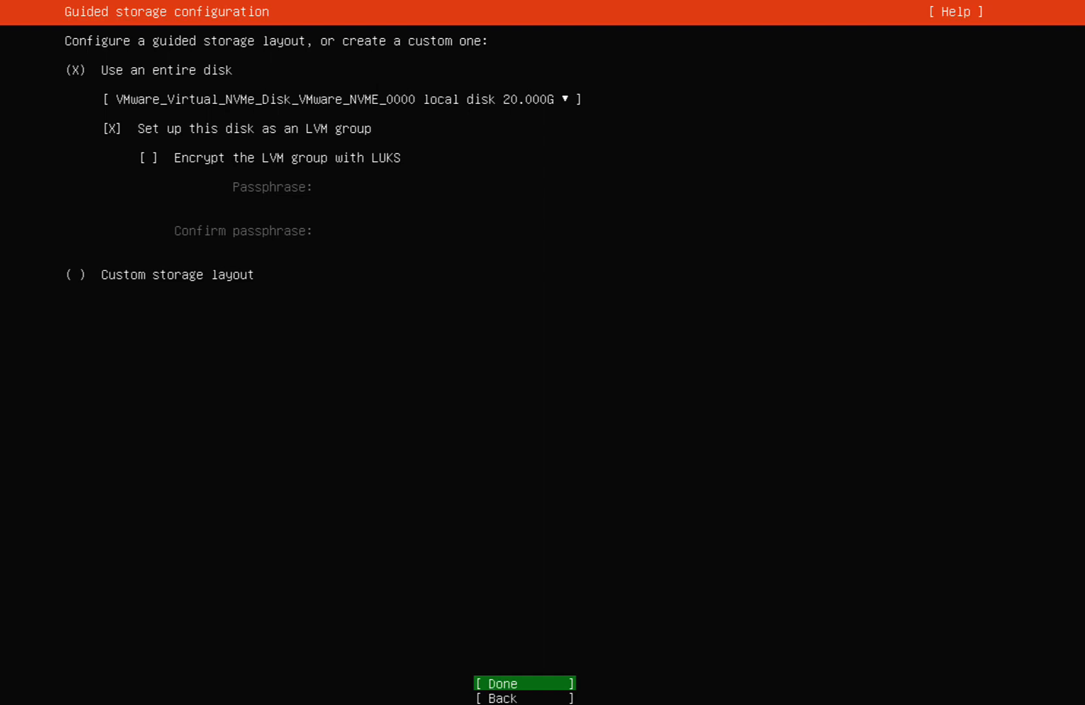
Use the entire disk as an LVM group and confirm the storage layout.
click(523, 683)
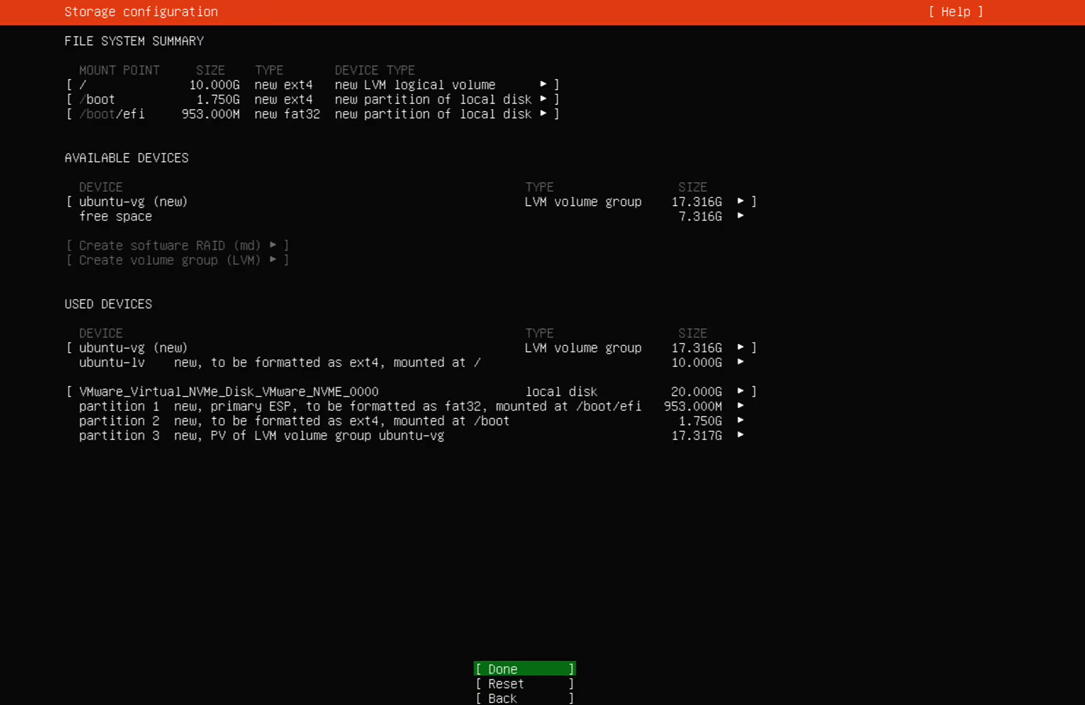
click(524, 668)
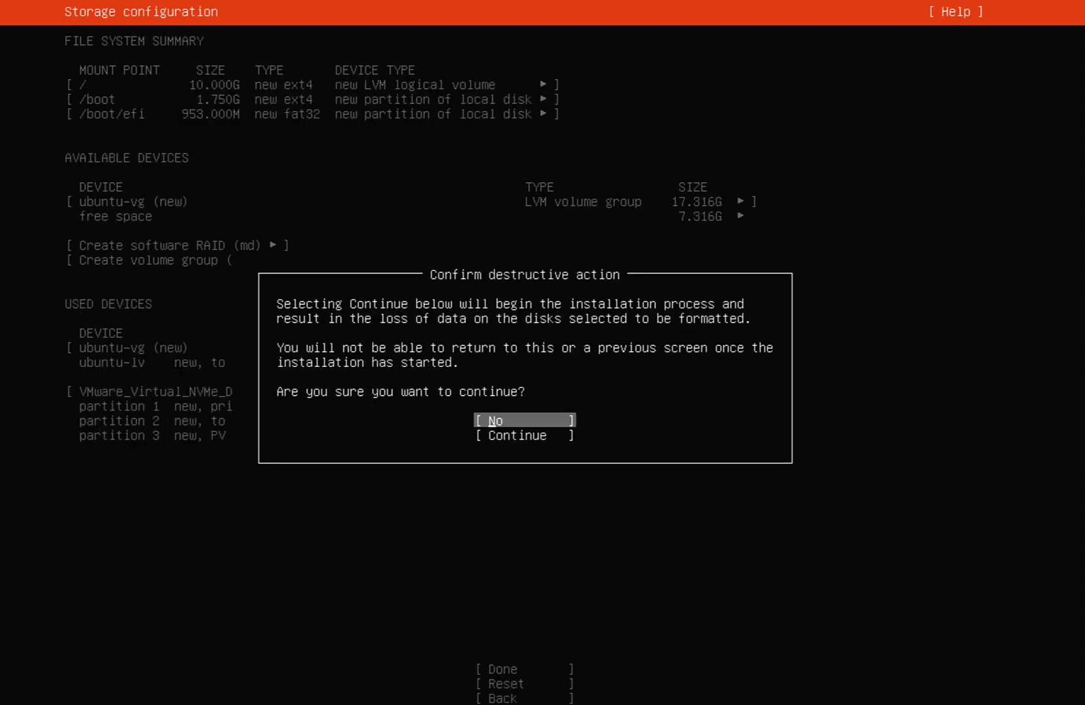
click(515, 435)
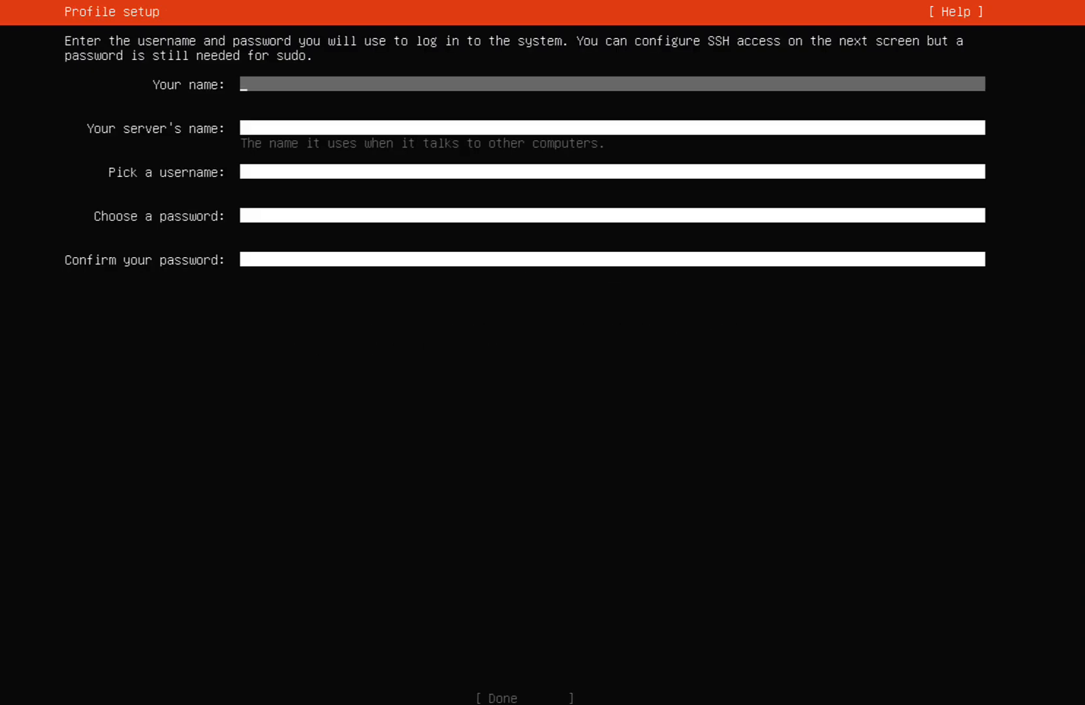
Enter 'luca' as the profile name with a confirmed password and submit the profile.
text(luca)
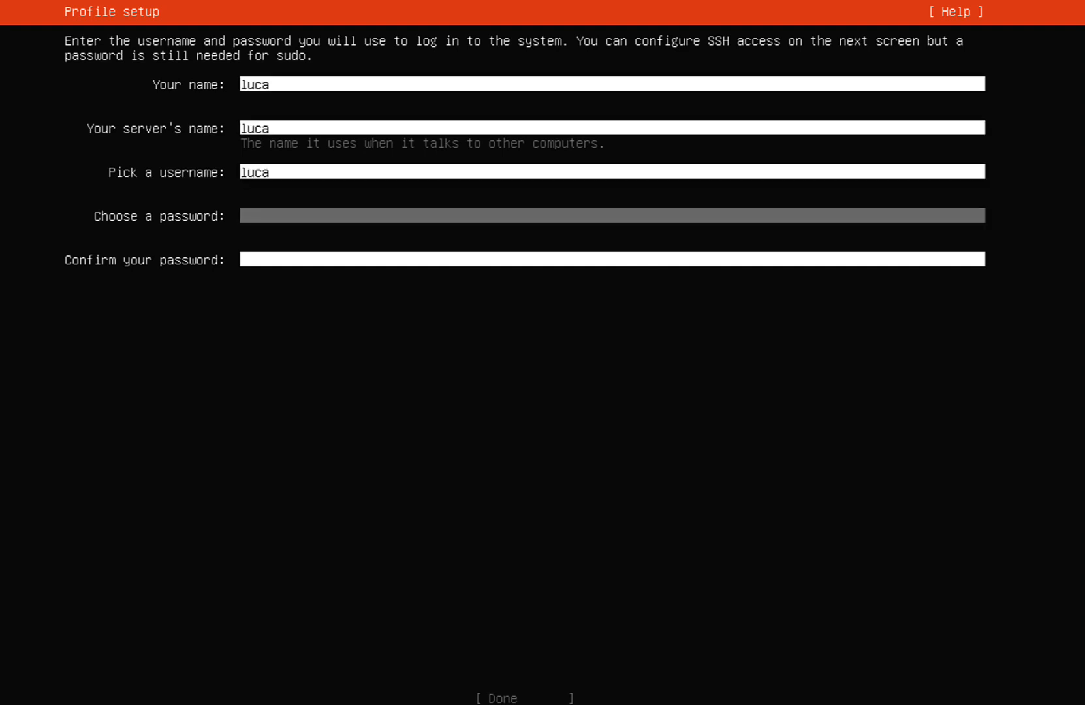
text(***)
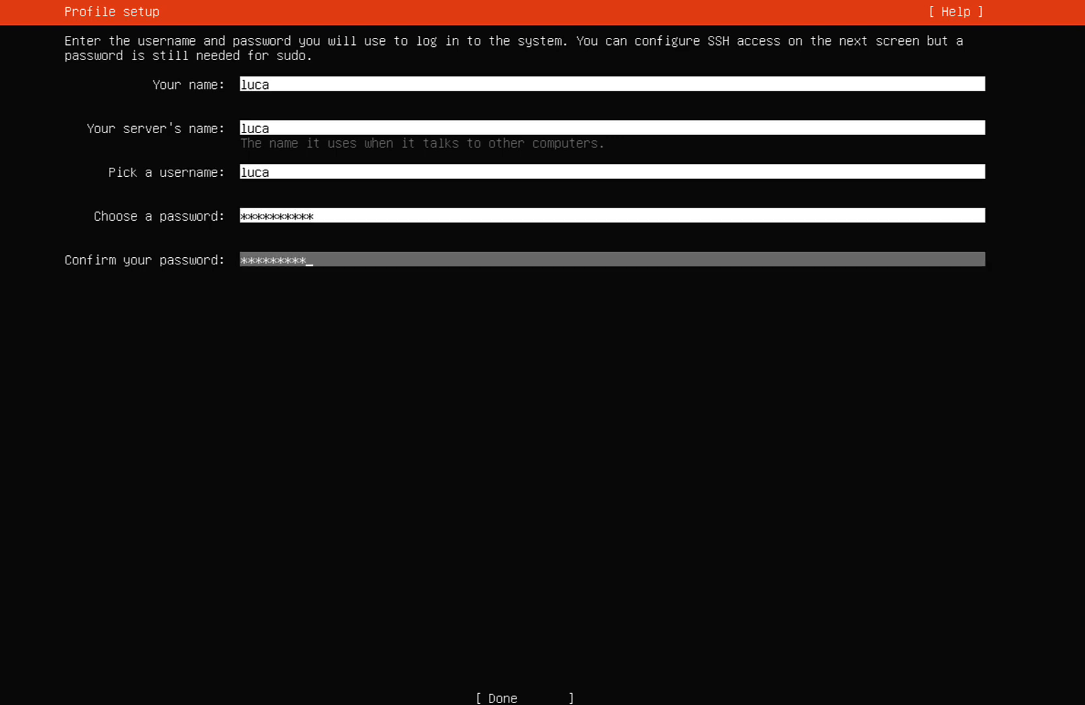
key(Tab)
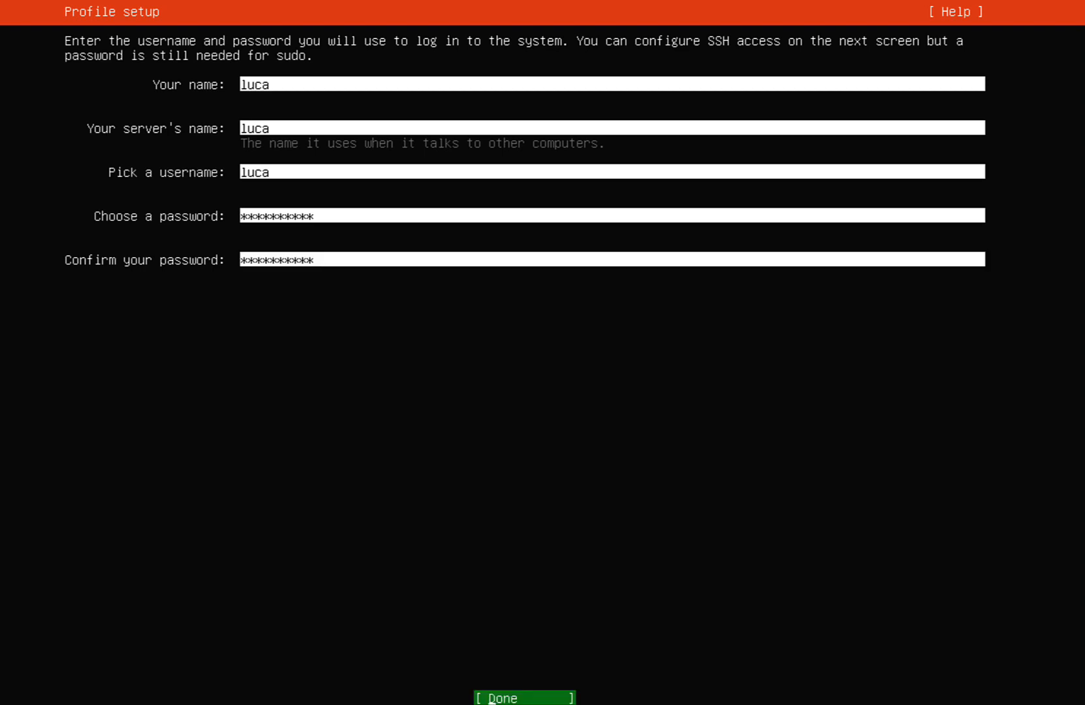
click(523, 697)
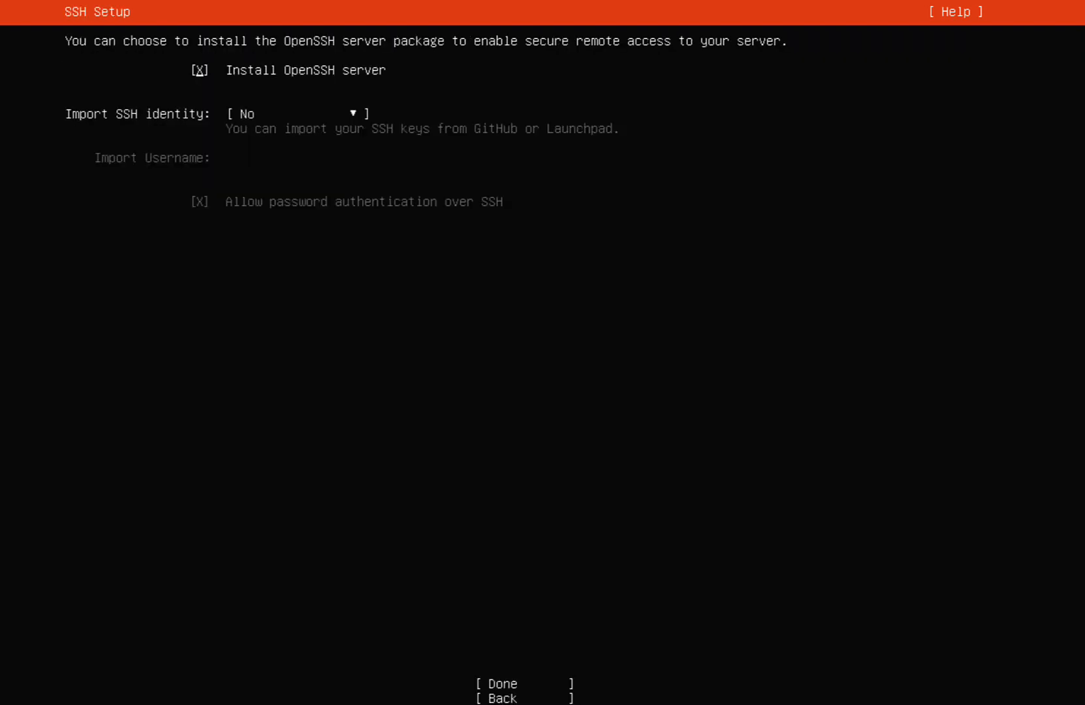
Keep Install OpenSSH server checked, choose no featured snaps, and begin installation.
click(297, 113)
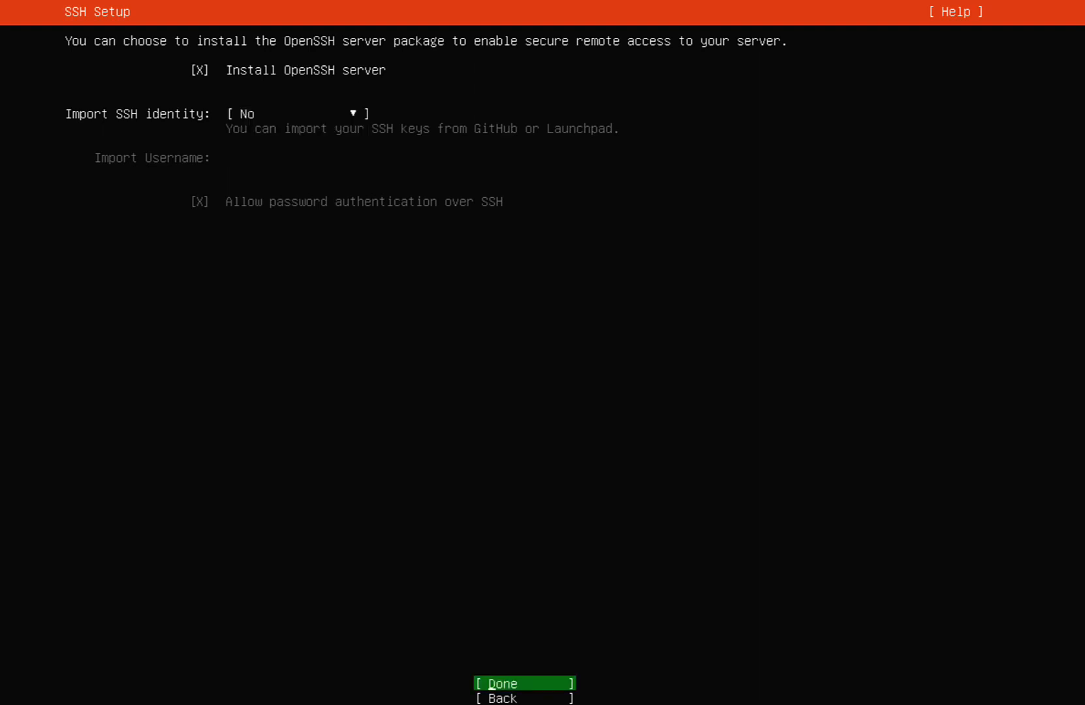
click(522, 684)
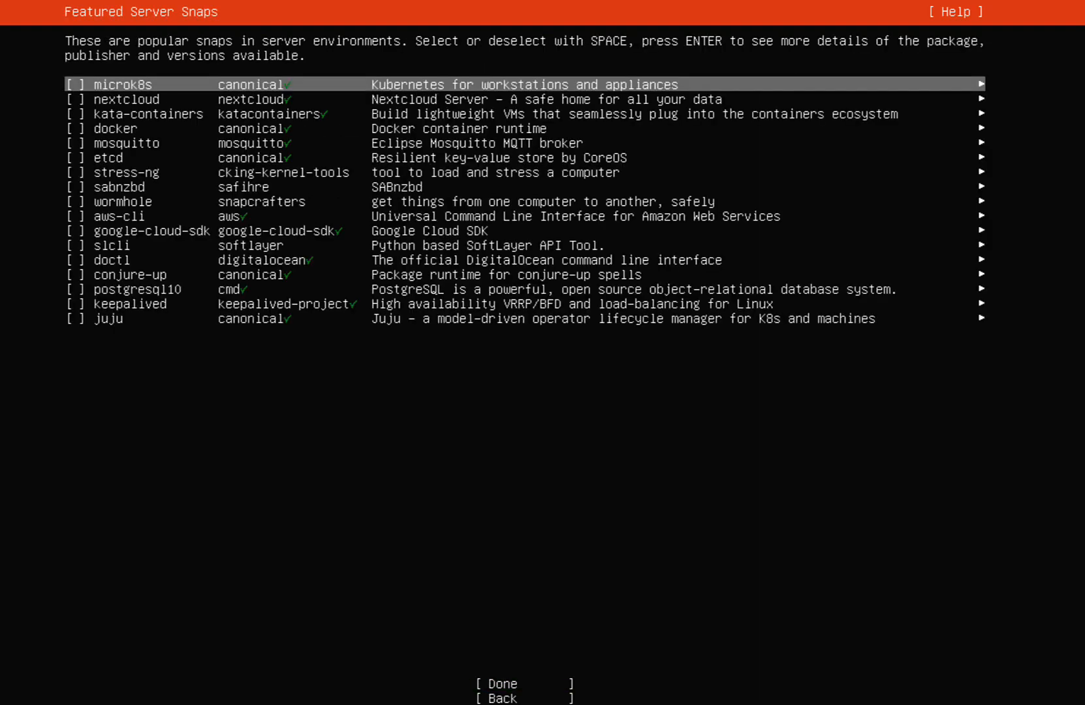
key(Down)
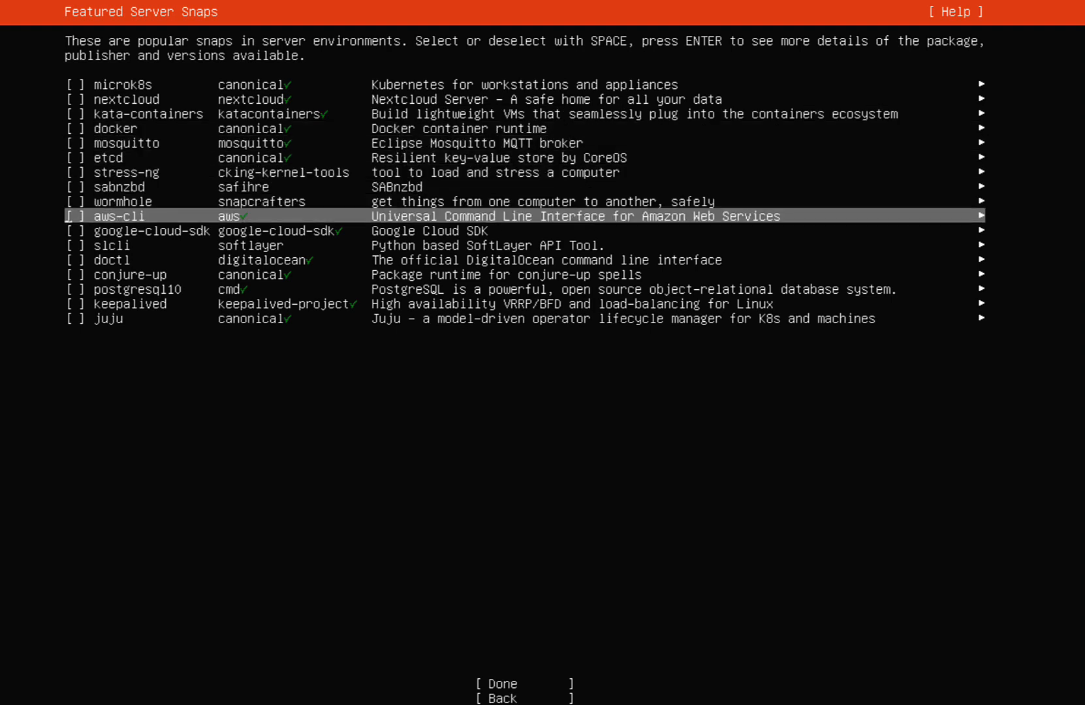
key(Down)
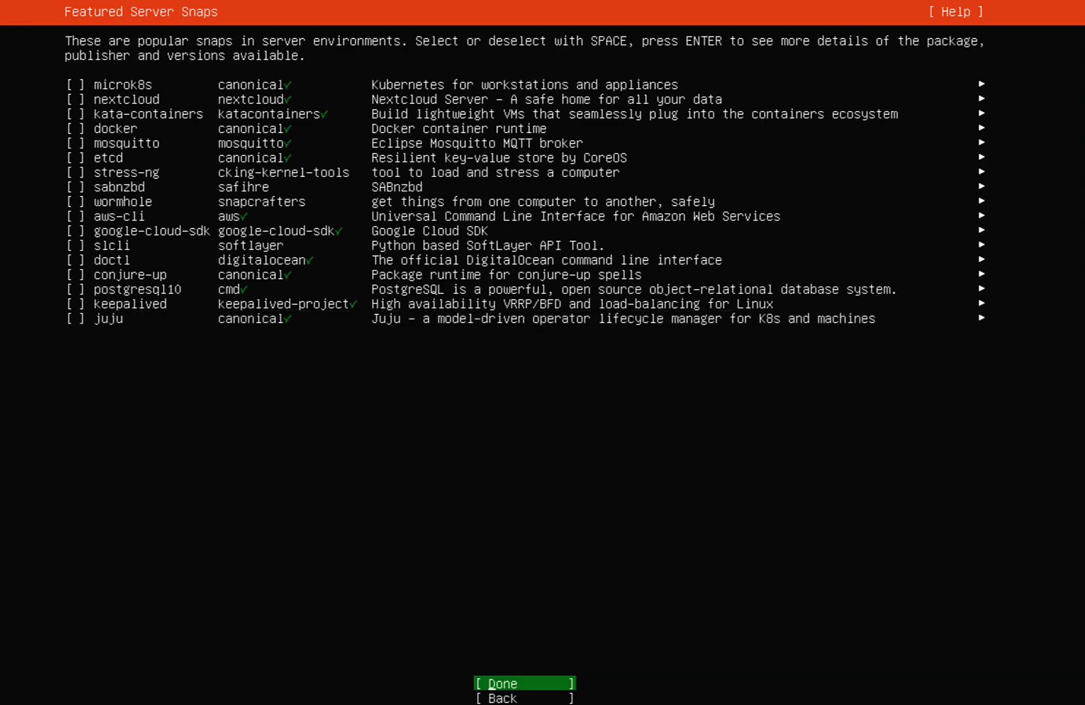
click(524, 683)
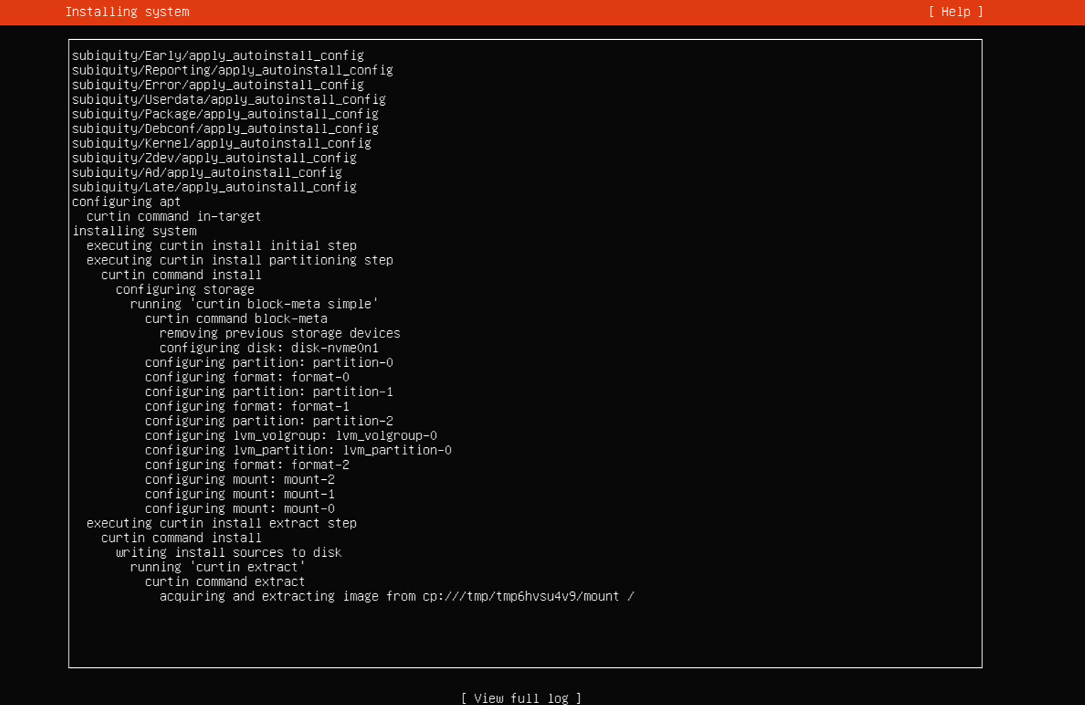
Watch the installation log until the Install complete! screen appears.
scroll(down, 3)
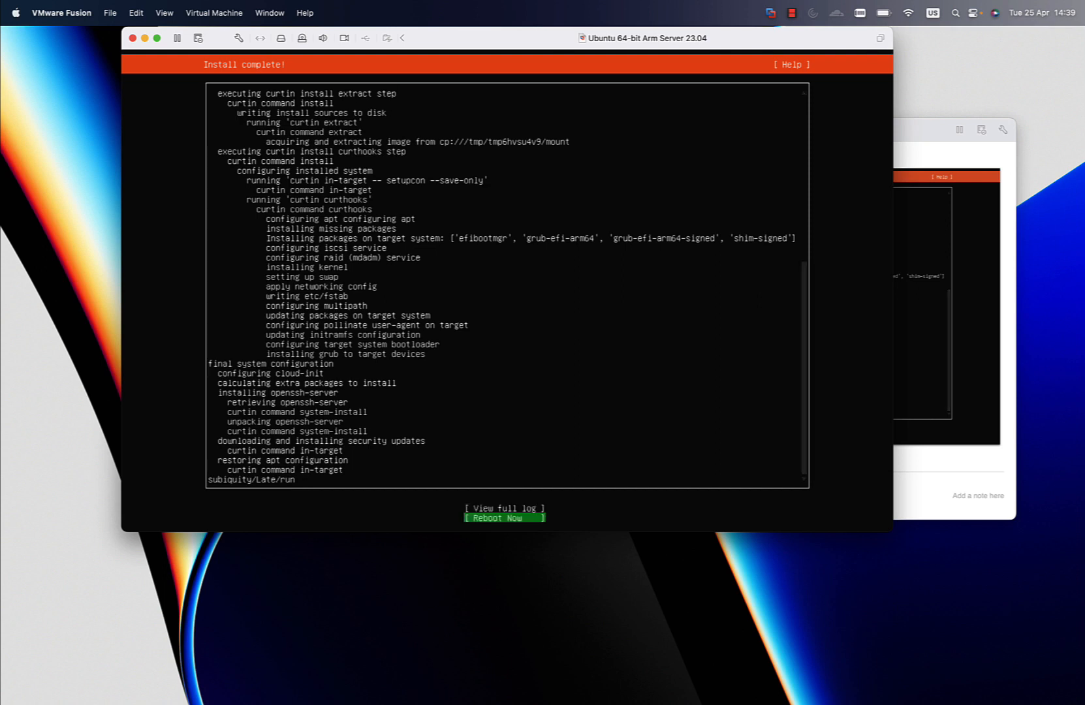
Reboot the new server and dismiss the installation-medium notice to reach the login prompt.
click(504, 518)
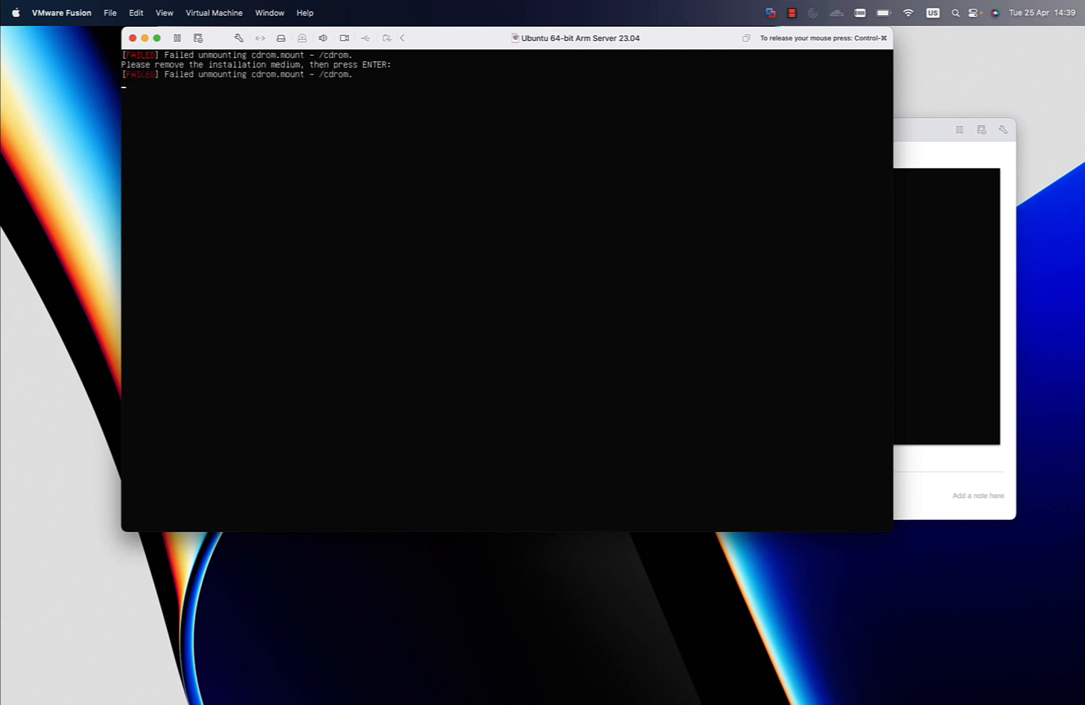
key(Return)
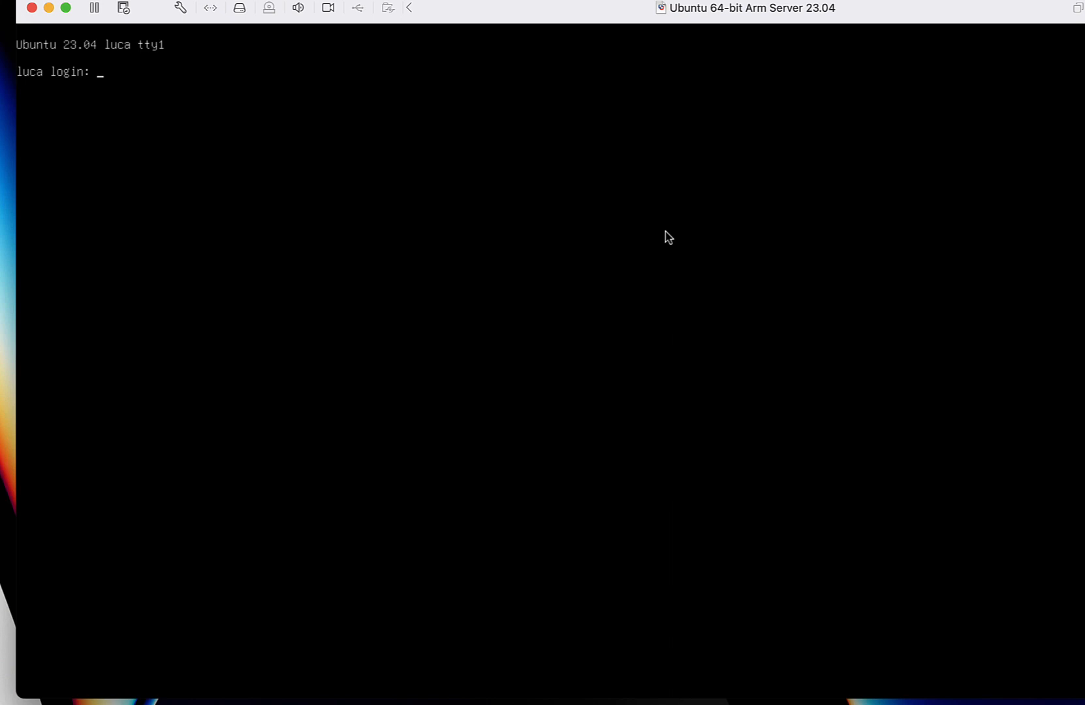
Log in to the server console as user 'luca' with its password.
text(luca)
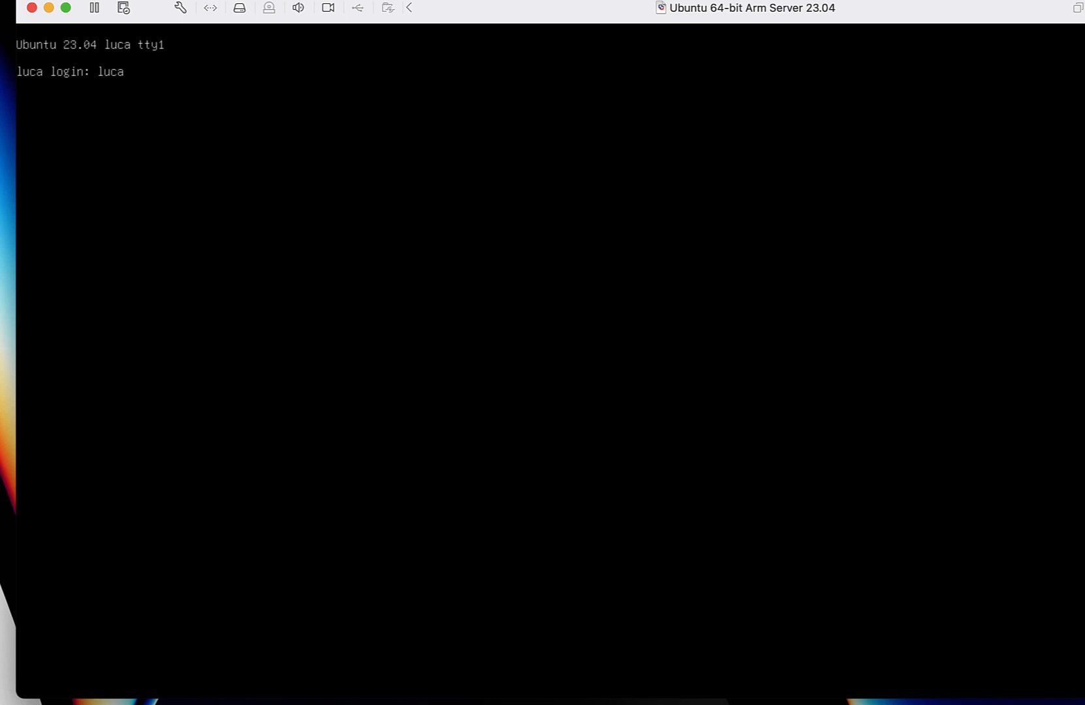
key(Return)
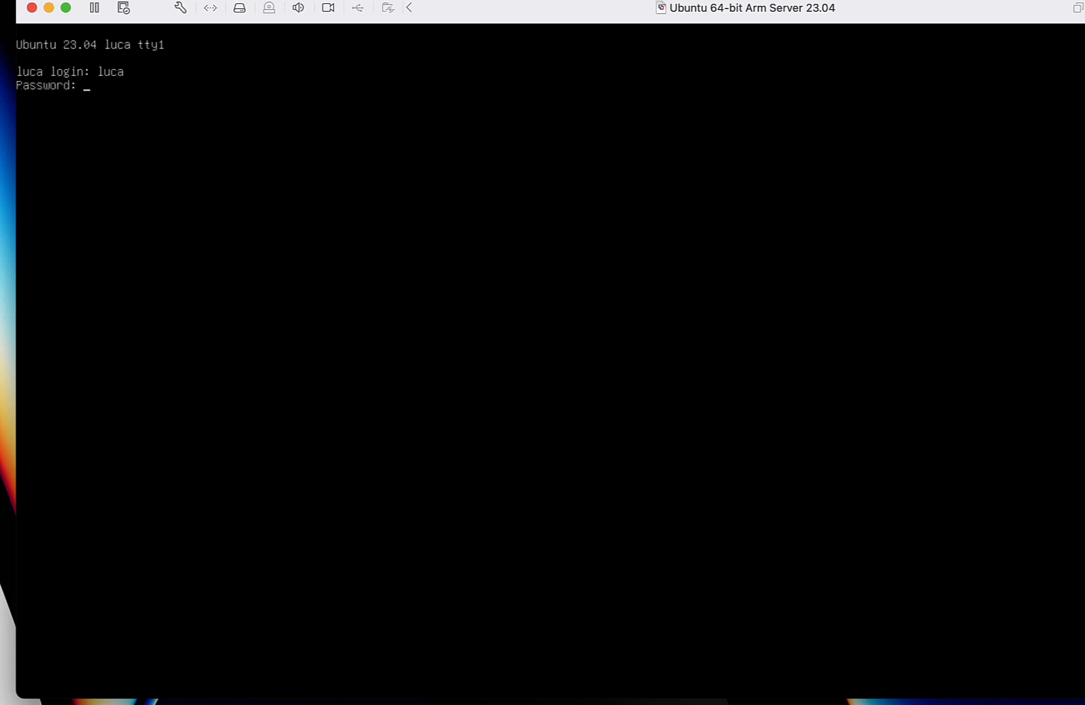
key(Return)
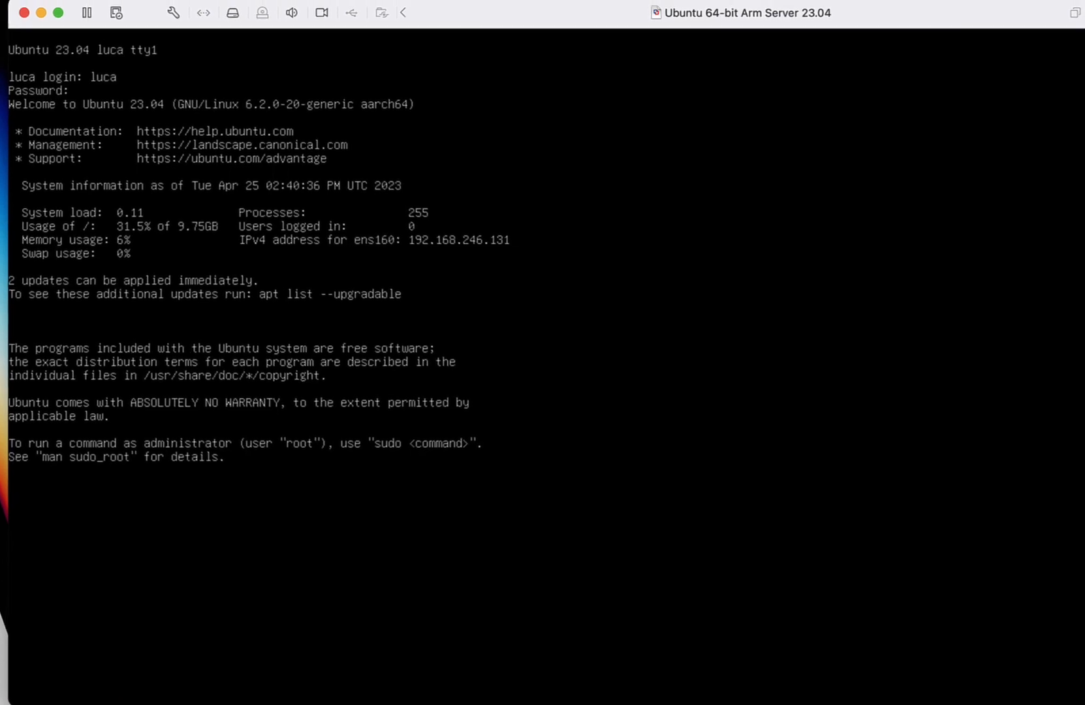
Display /etc/lsb-release to confirm the system is Ubuntu 23.04 lunar.
text(cat)
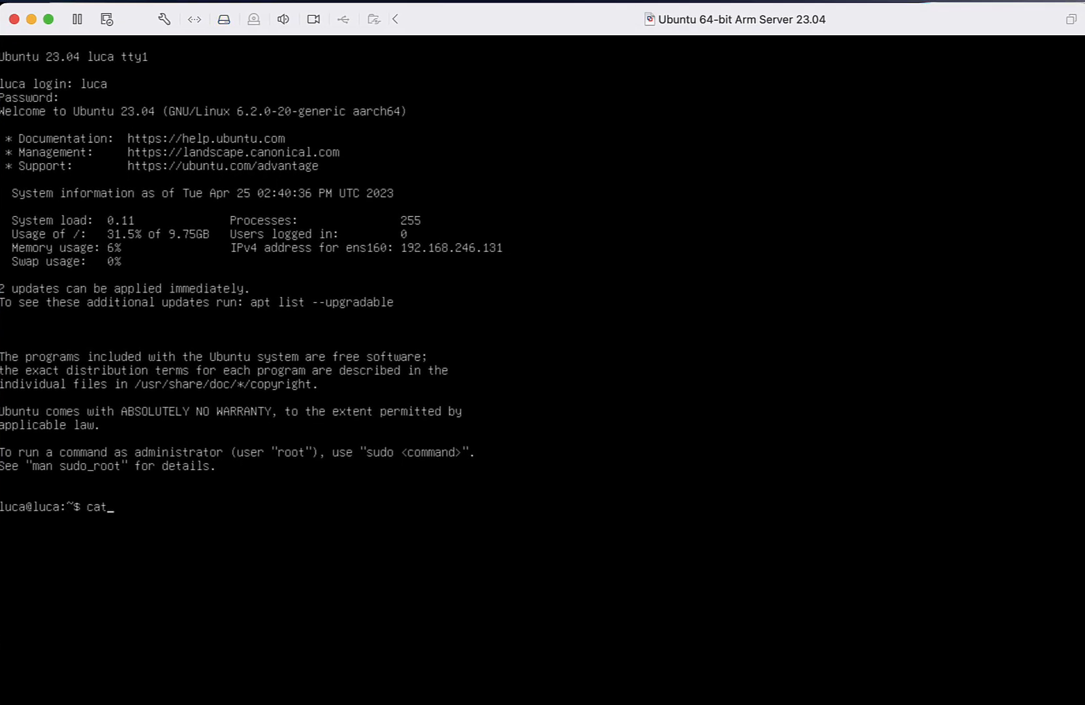
text(/etc/)
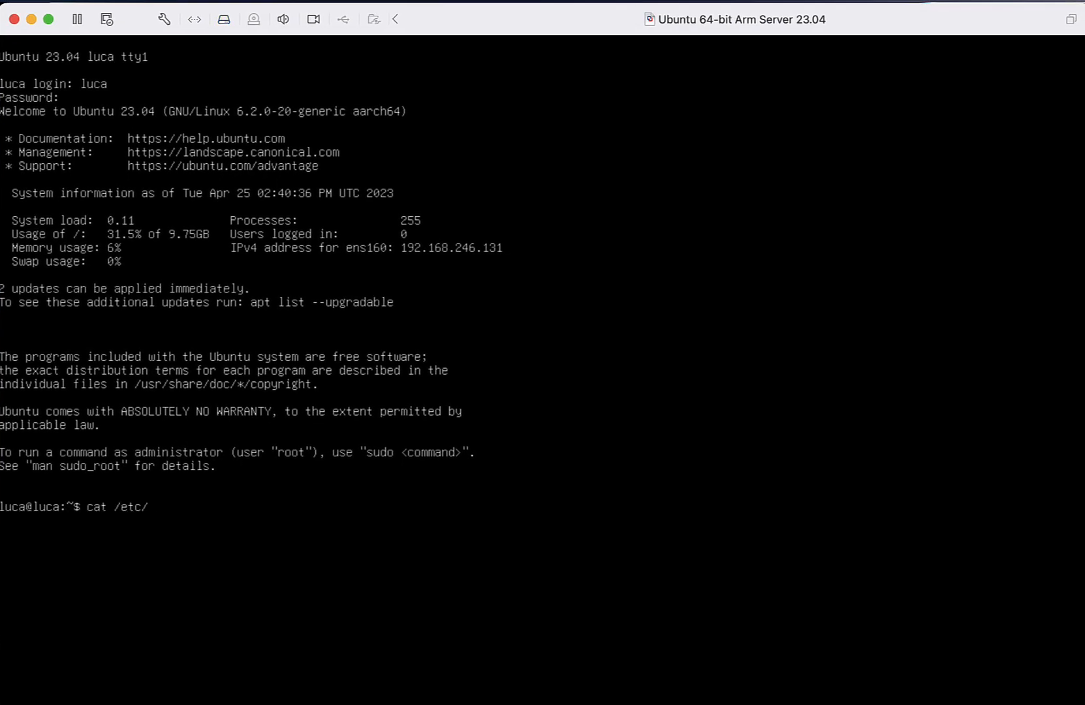
key(Return)
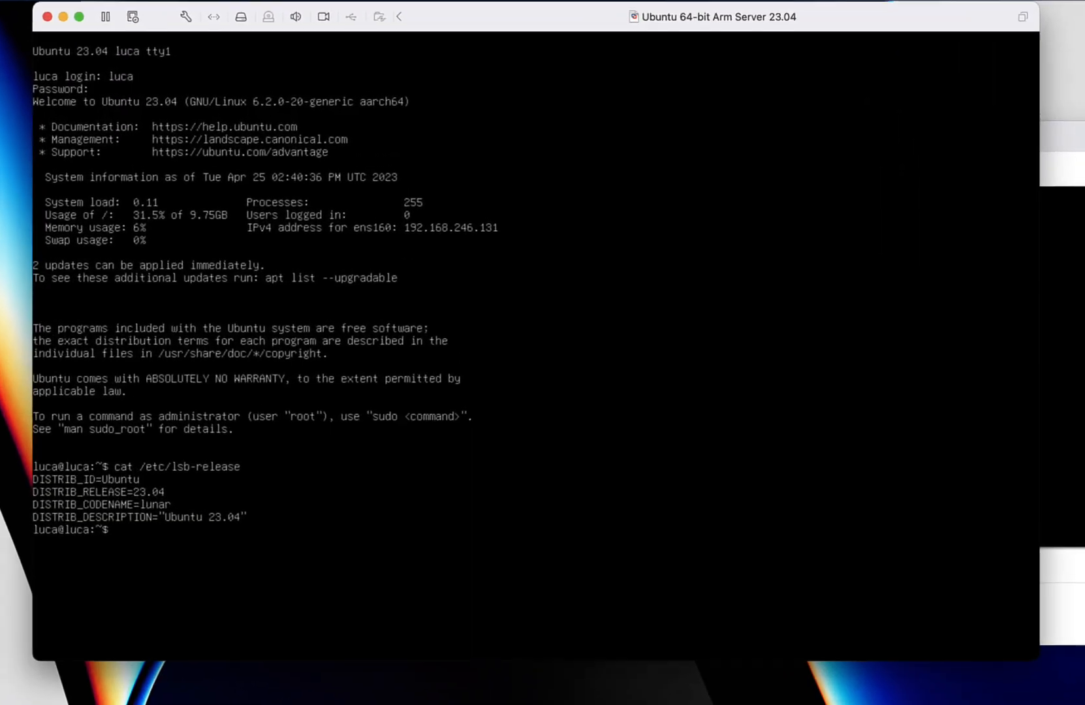
Get a root shell via sudo and start typing an apt-get command.
text(sudo su -)
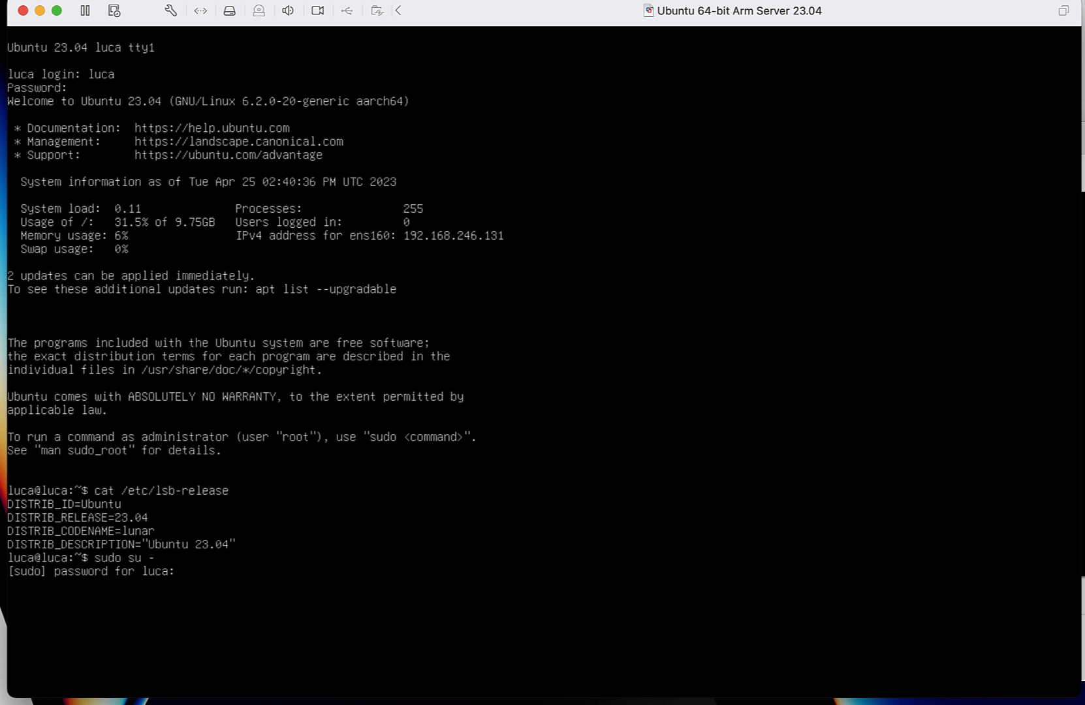
text(apt)
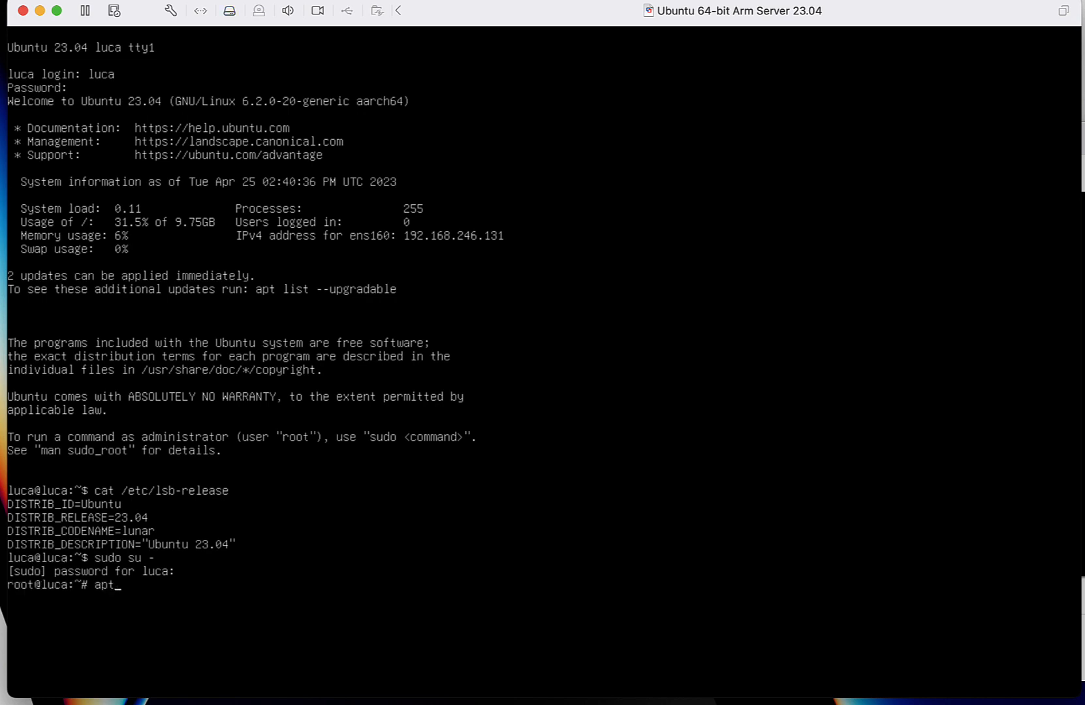
text(-get)
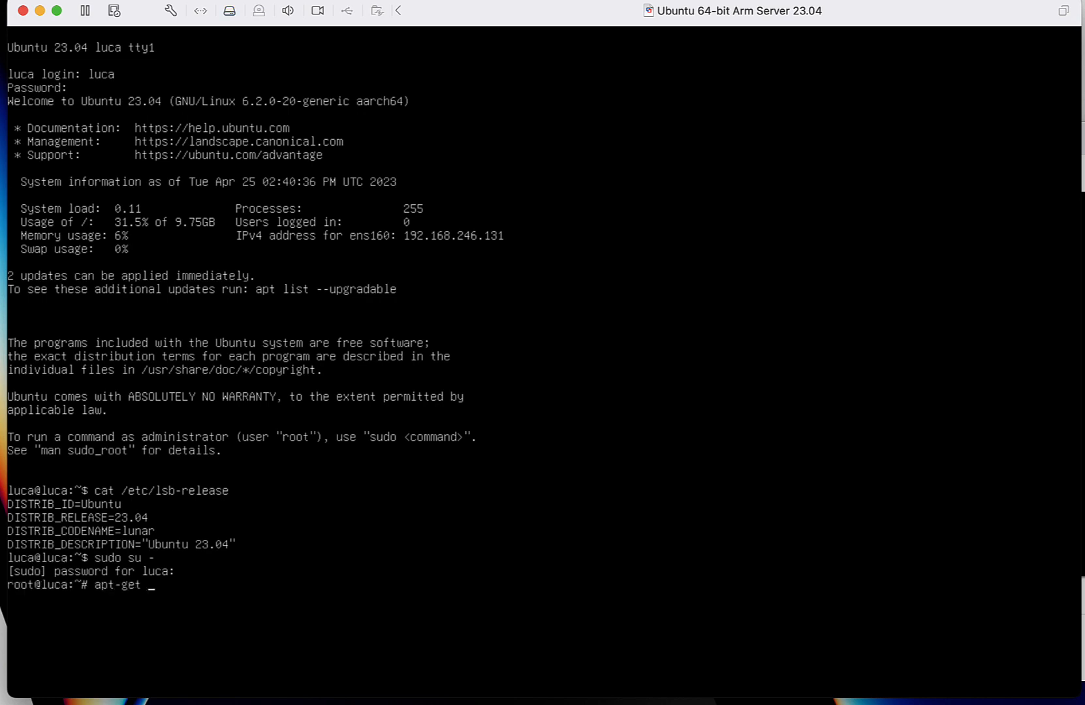